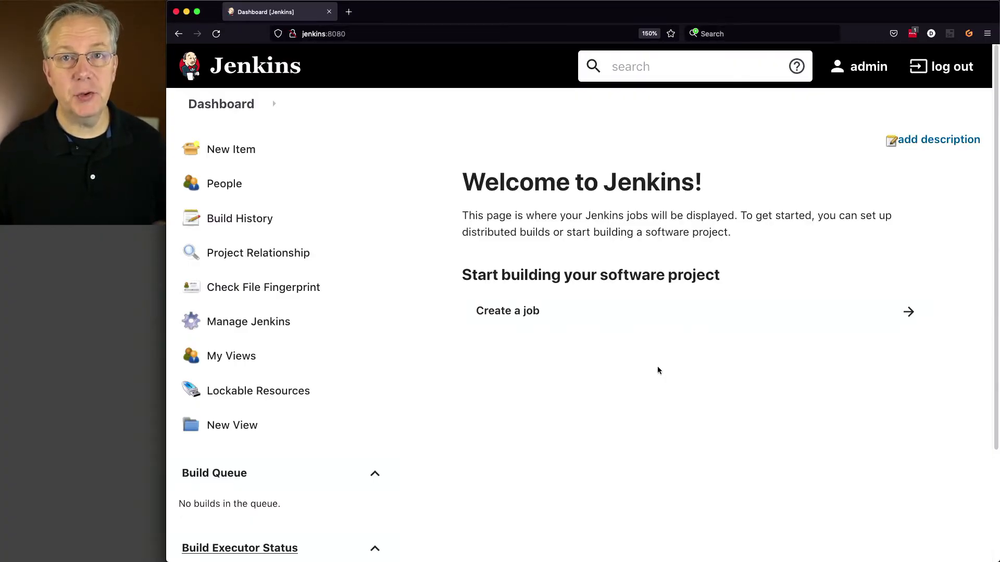
- Create a Pipeline job named test with the Hello World script using sh 'echo Hello World'
scroll(down, 3)
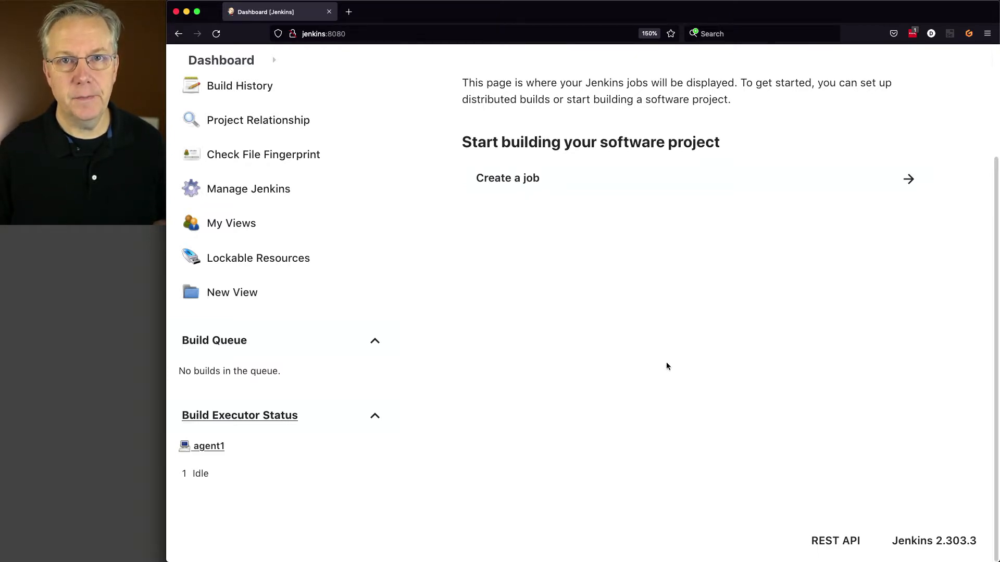
mouse_move(545, 289)
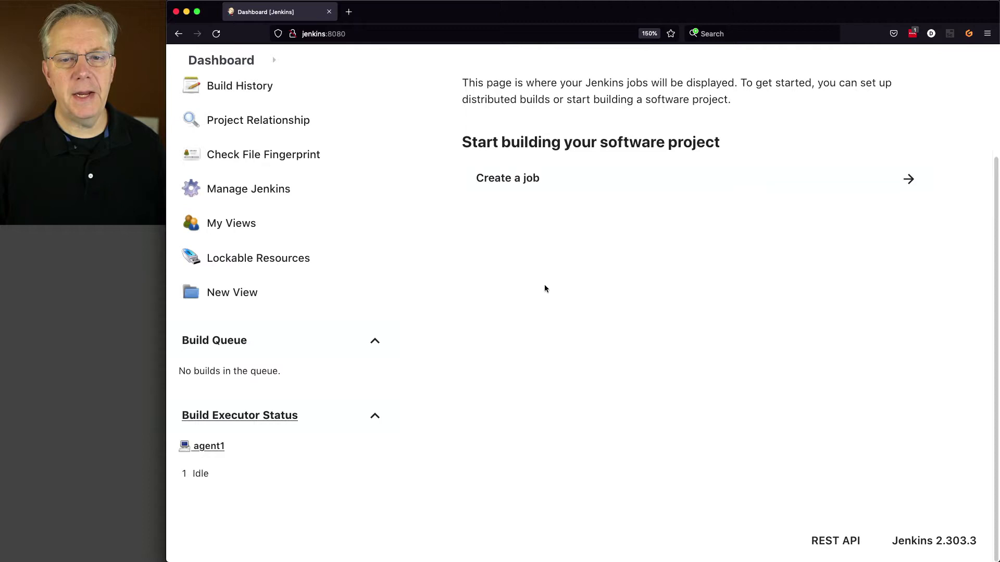
click(507, 178)
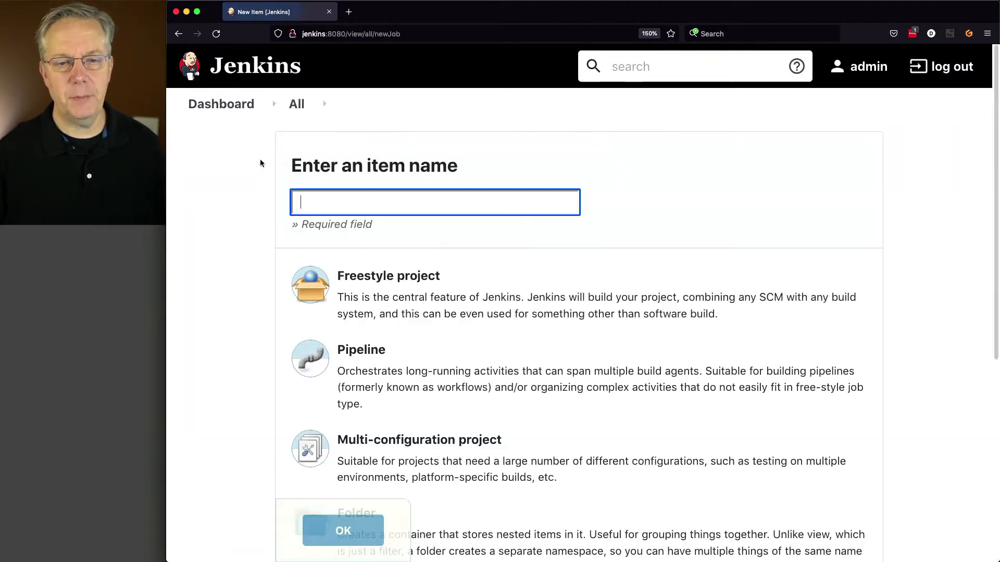
text(test)
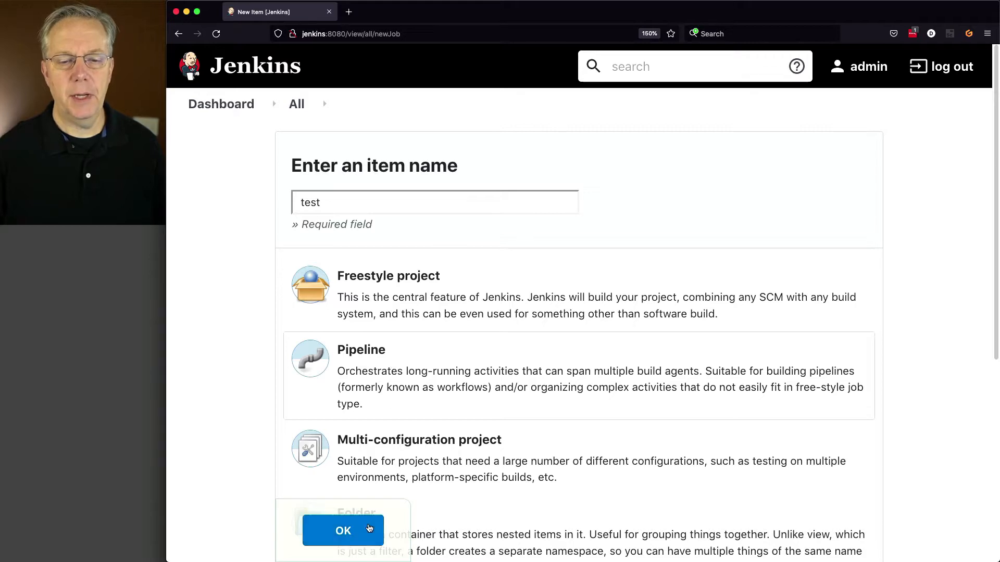
click(343, 530)
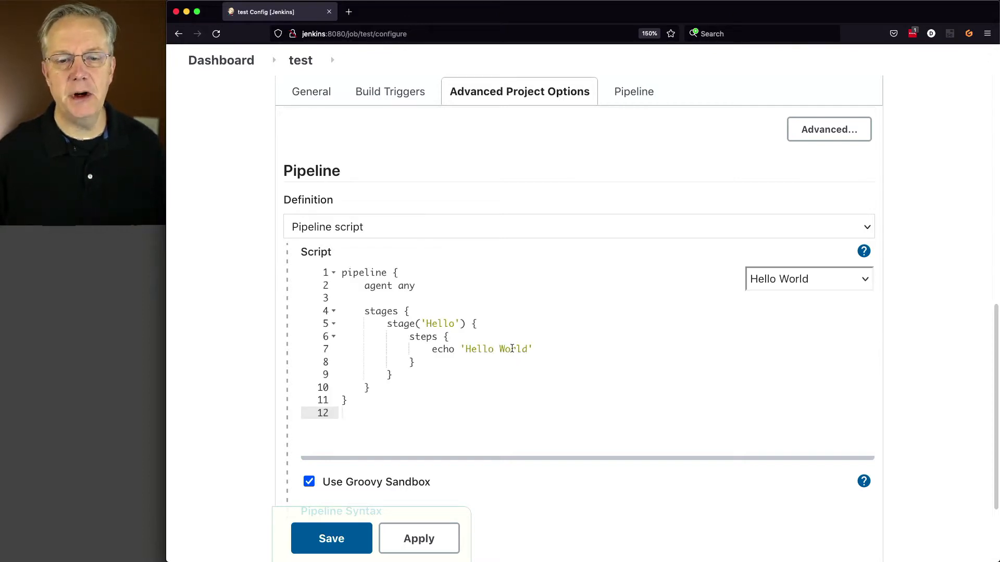
text(sh ')
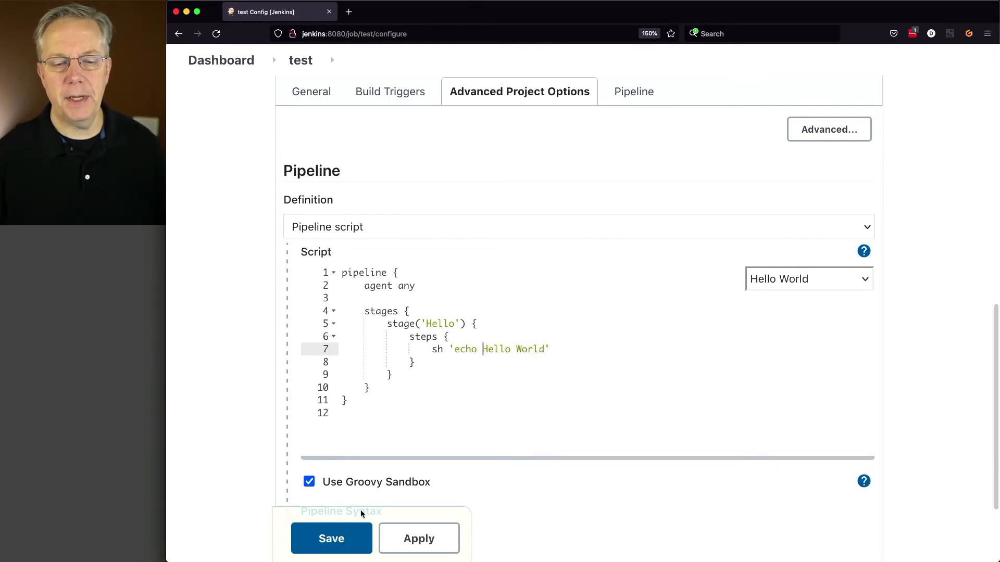
- Save the test pipeline, run its first build and check Hello World in the console output
click(331, 538)
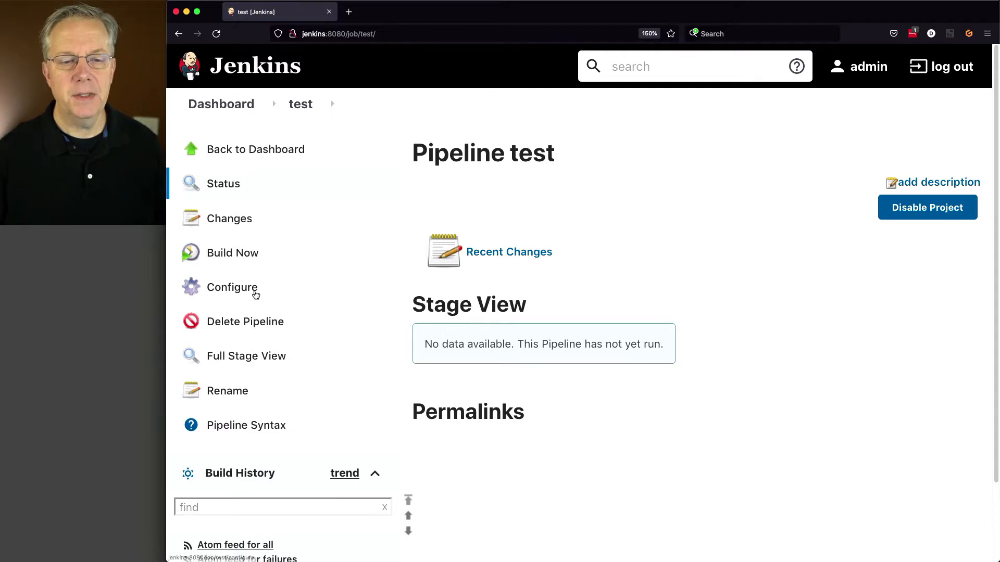
click(232, 252)
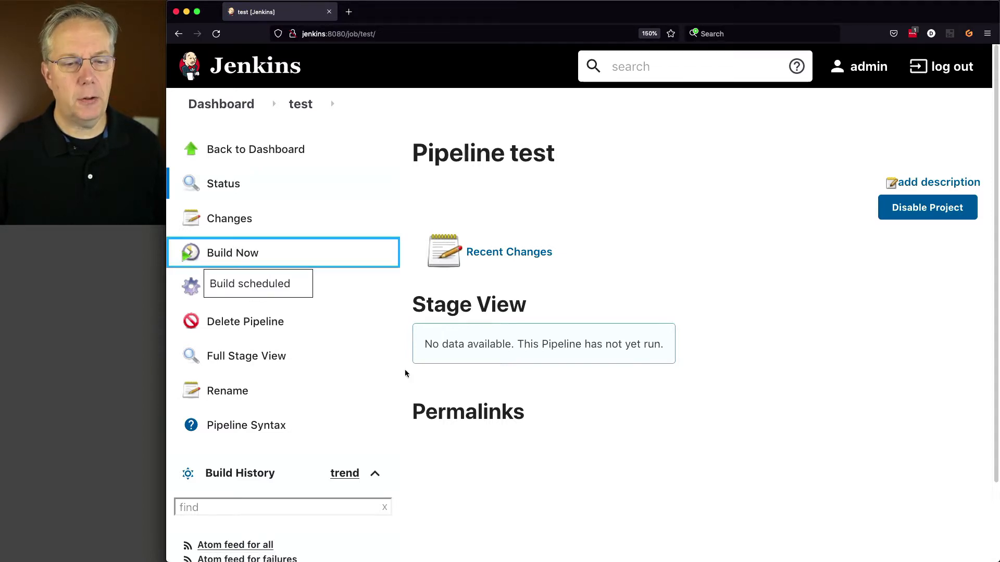
click(232, 252)
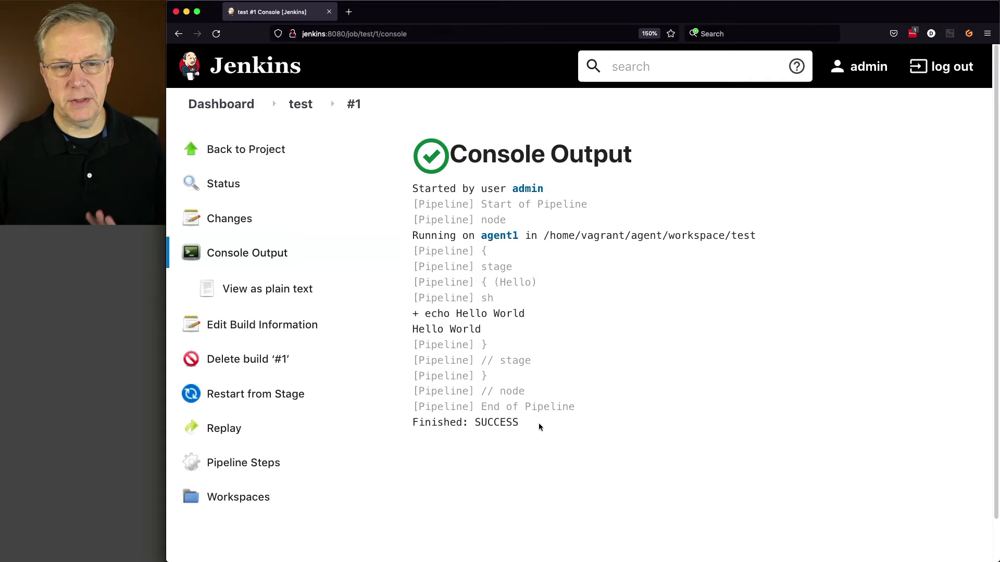
click(300, 104)
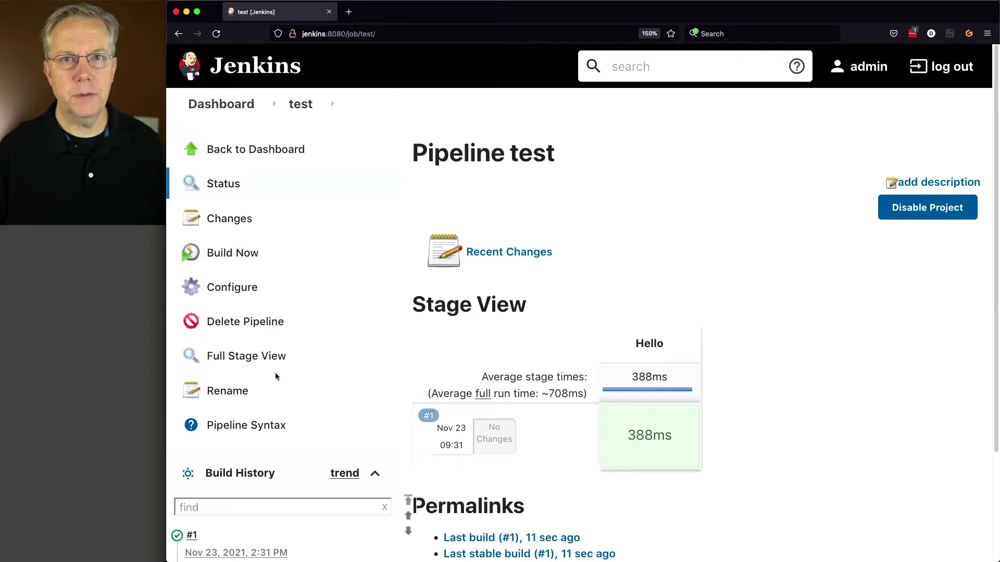
- In the Declarative Directive Generator, add a triggers directive with a cron Build periodically entry
click(249, 425)
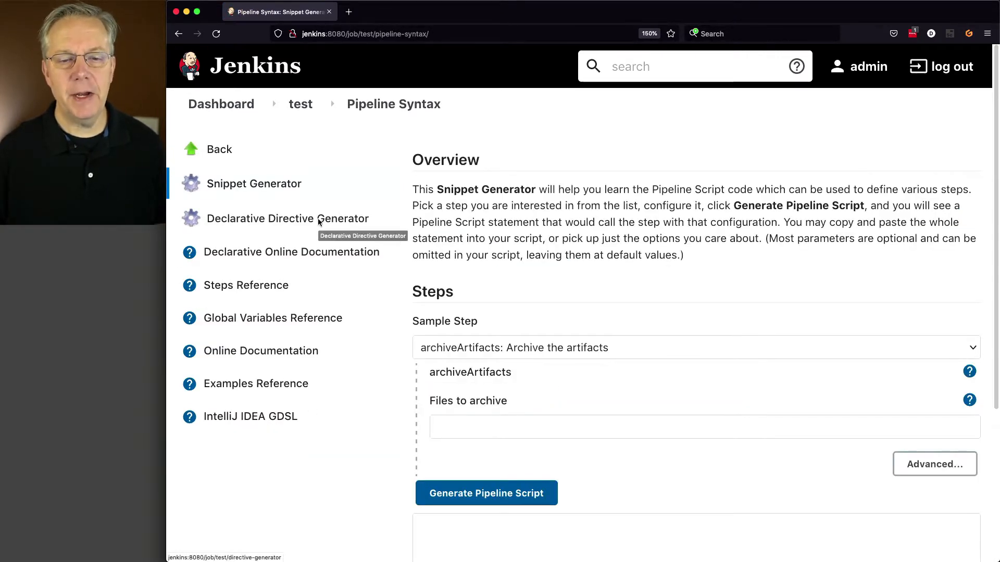
click(287, 217)
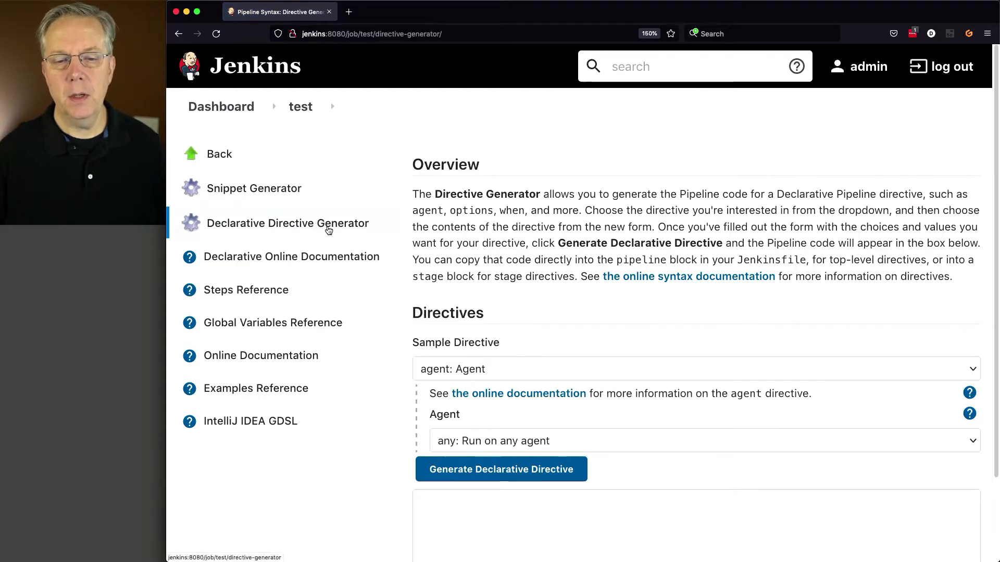
click(695, 369)
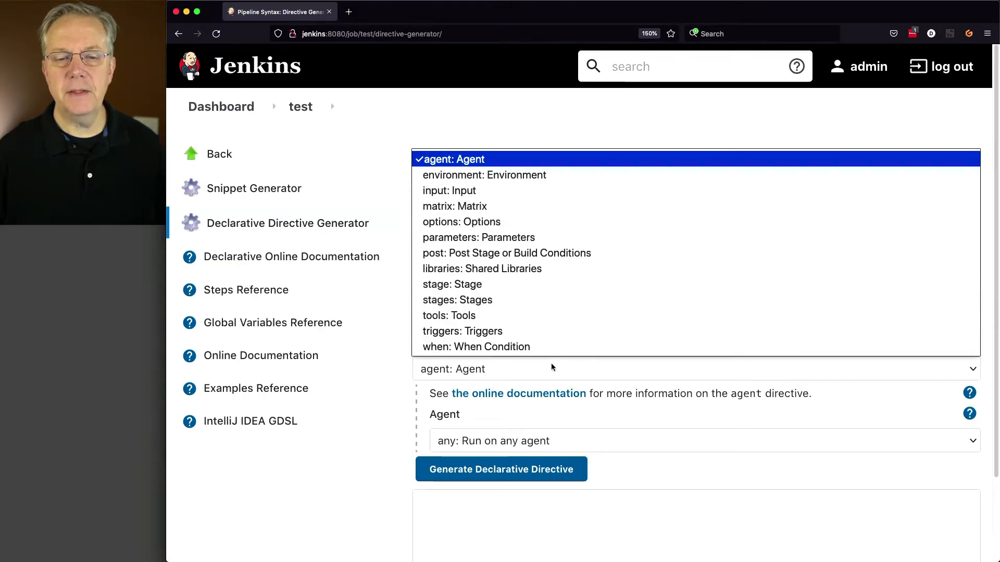
mouse_move(462, 331)
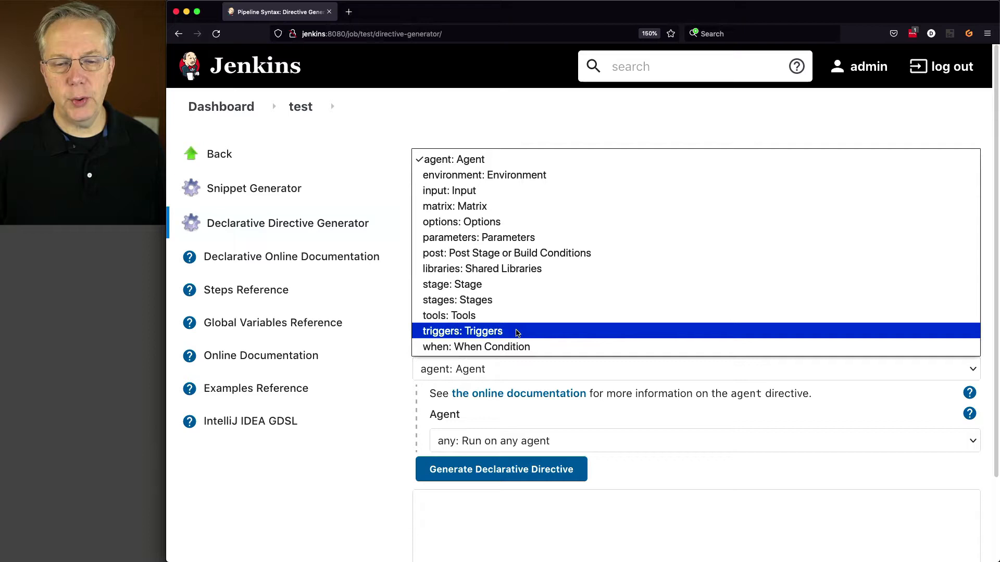
click(462, 332)
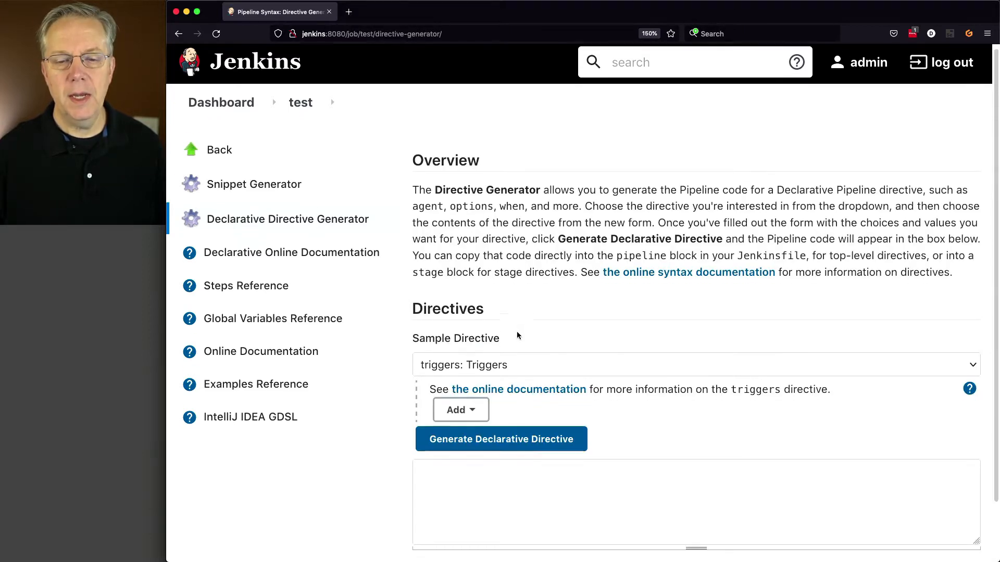
click(455, 345)
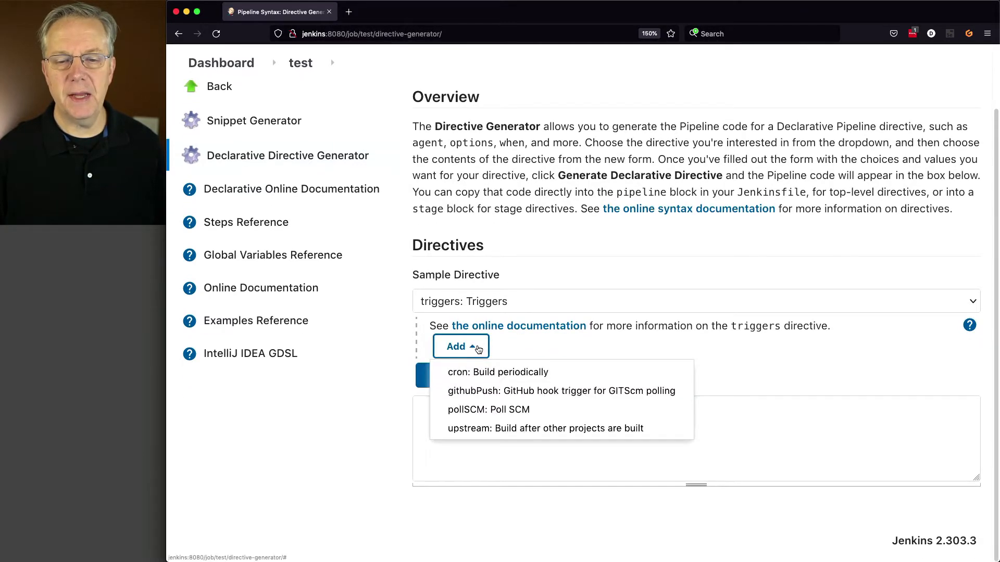
click(498, 372)
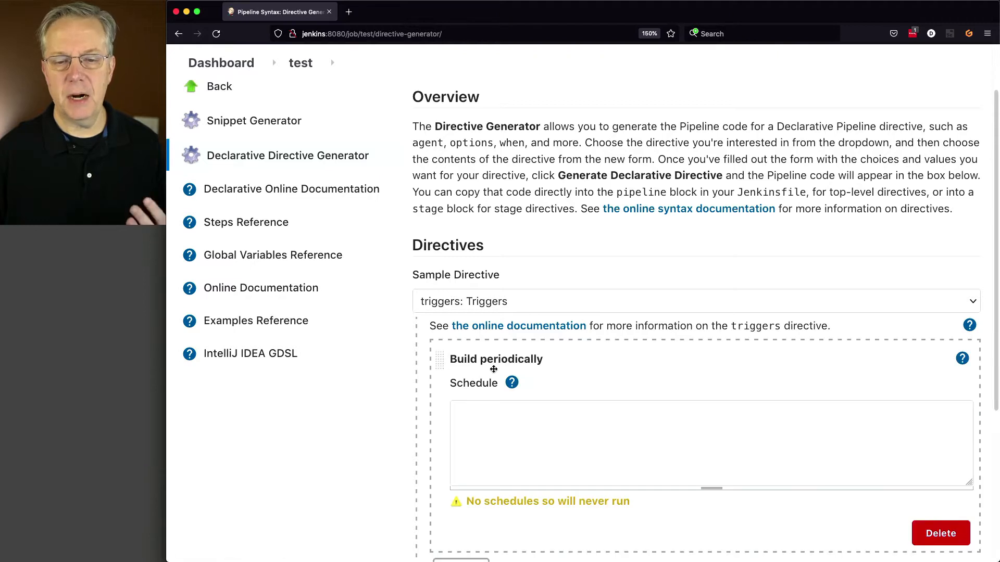
scroll(down, 3)
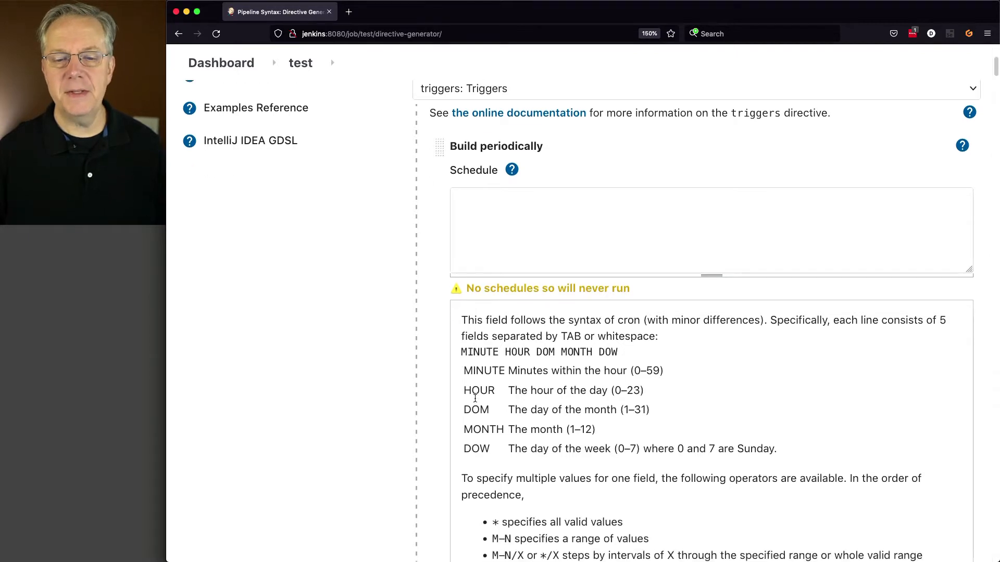
scroll(down, 3)
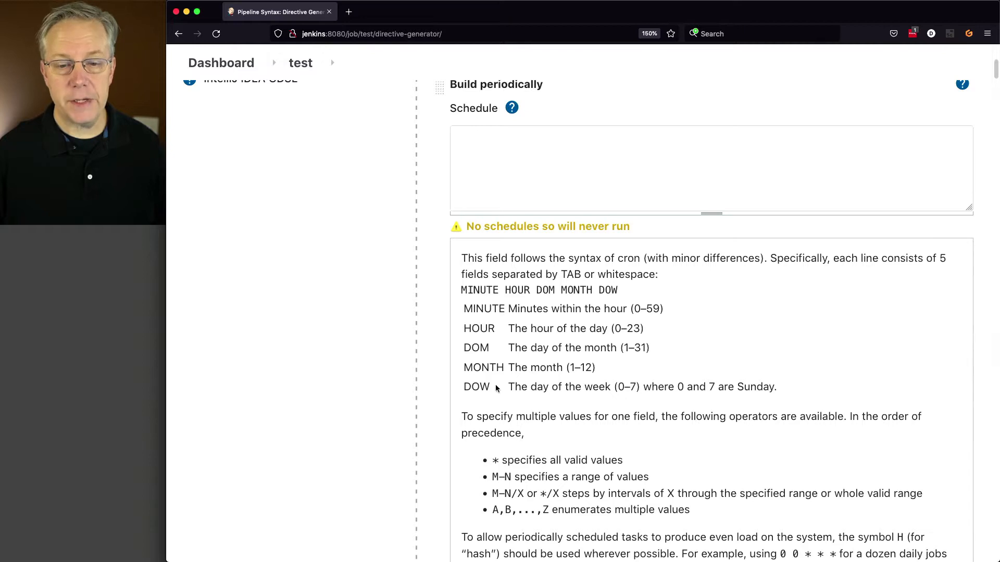
scroll(down, 3)
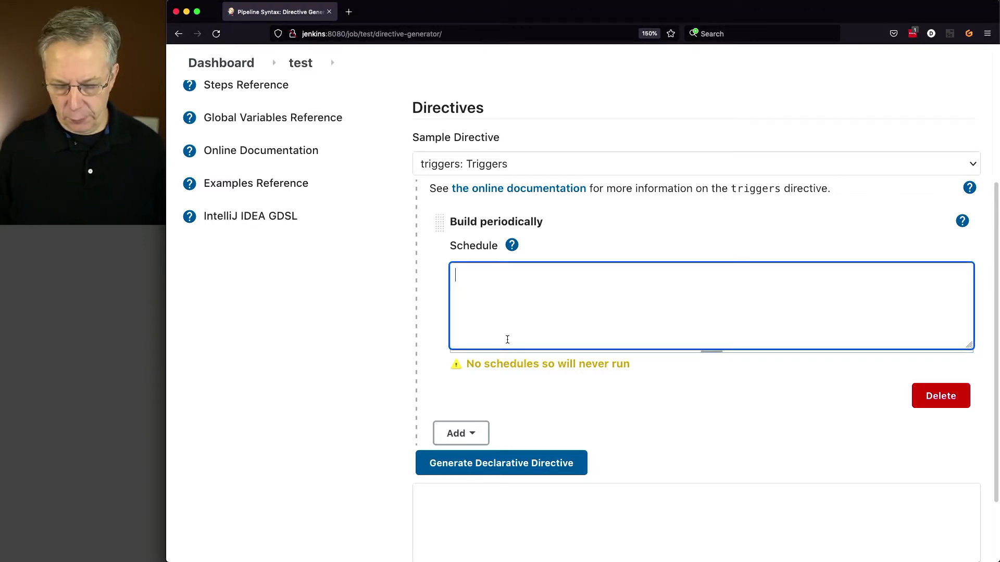
- Enter the daily schedule 0 0 * * * in the Schedule field
text(0)
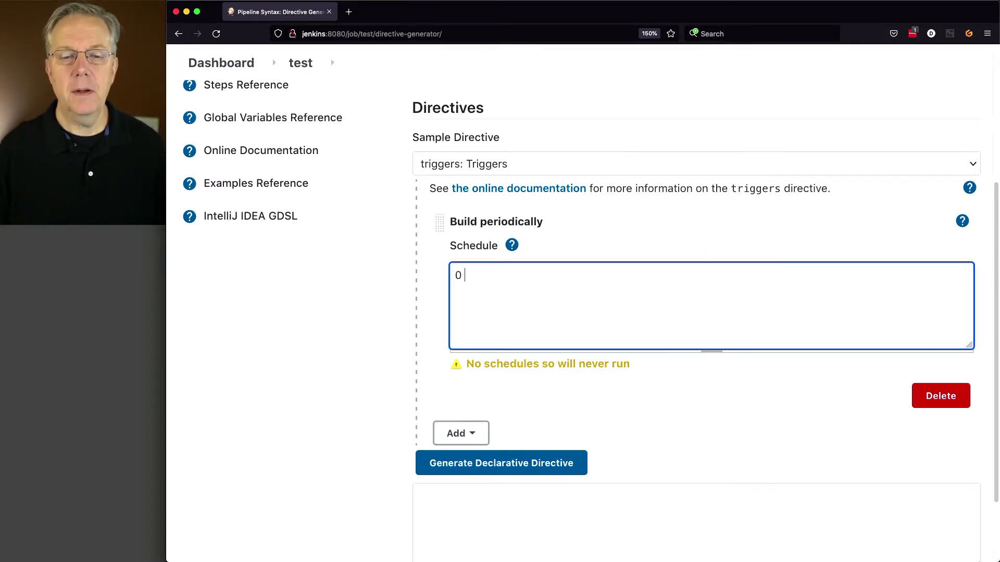
text(0 * * *)
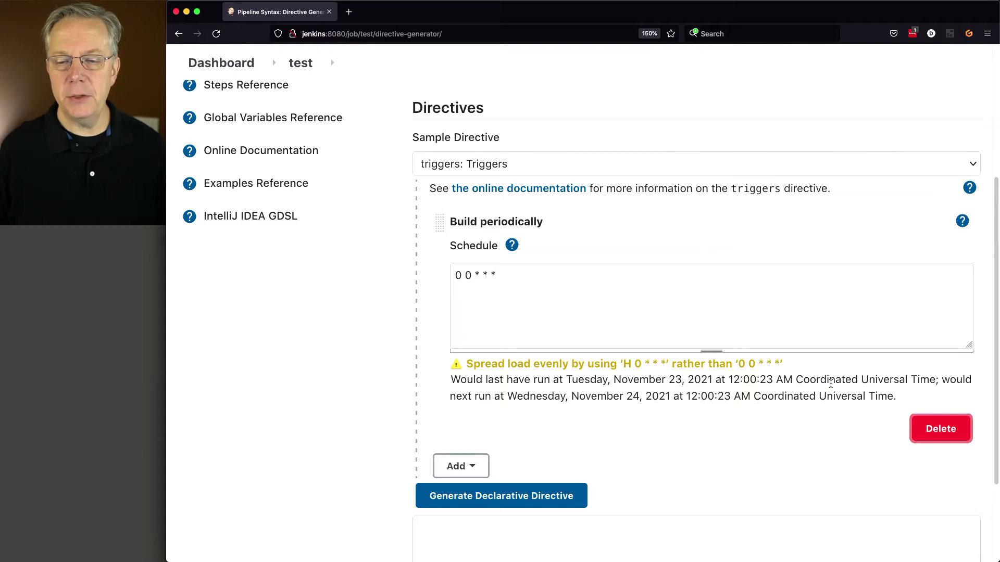
mouse_move(691, 389)
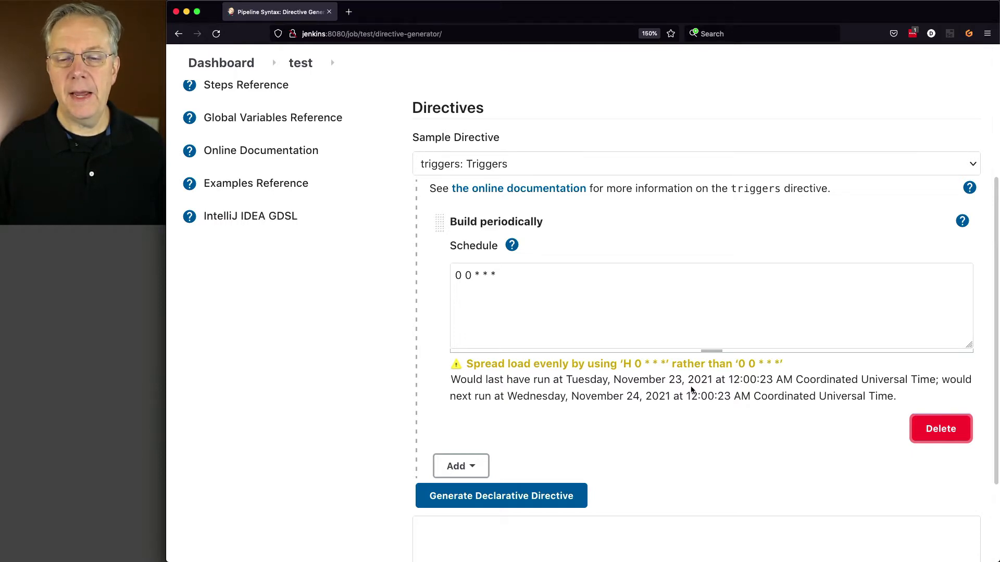
mouse_move(663, 411)
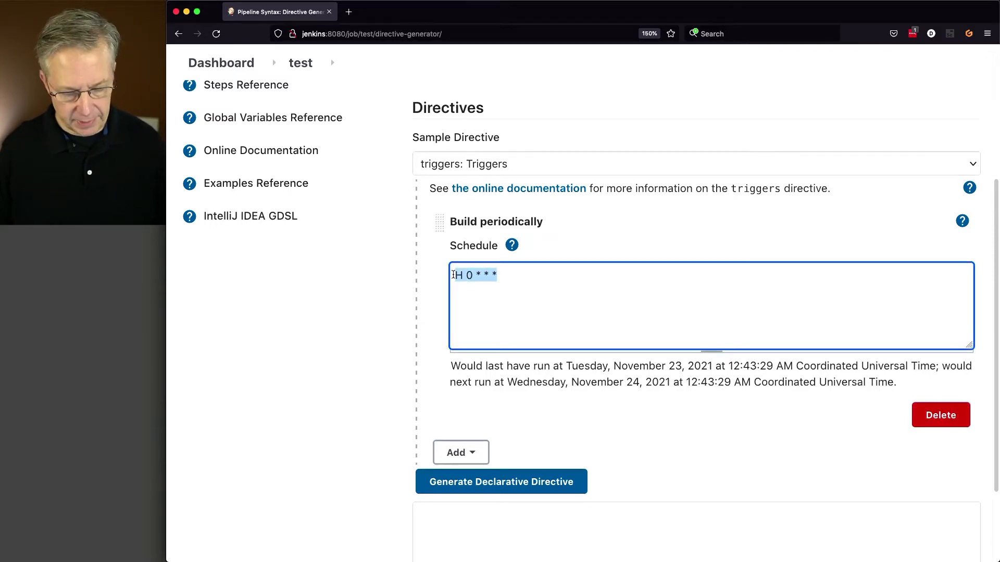
text(@midnight)
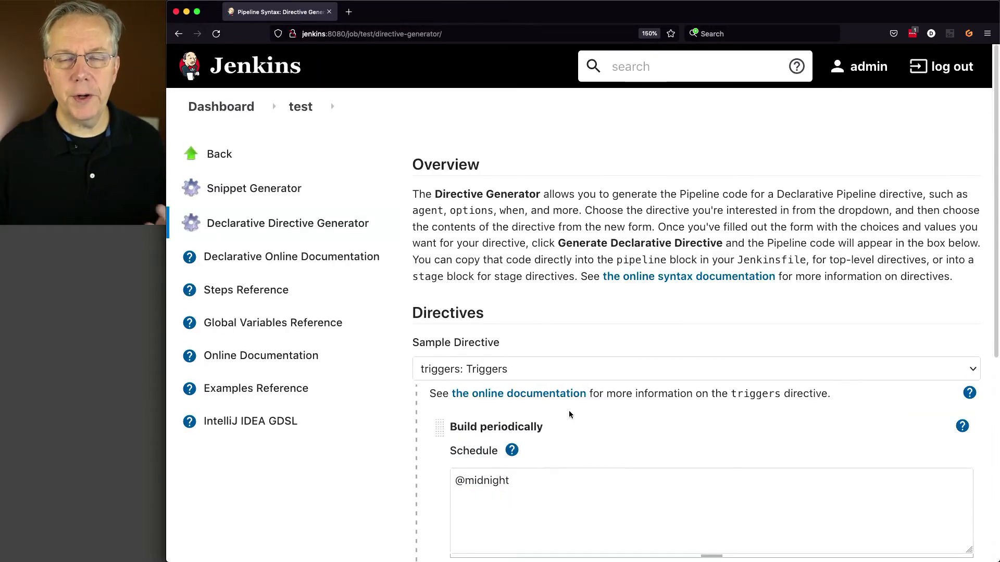
- Scroll through the cron help examples beneath the Schedule field
scroll(down, 3)
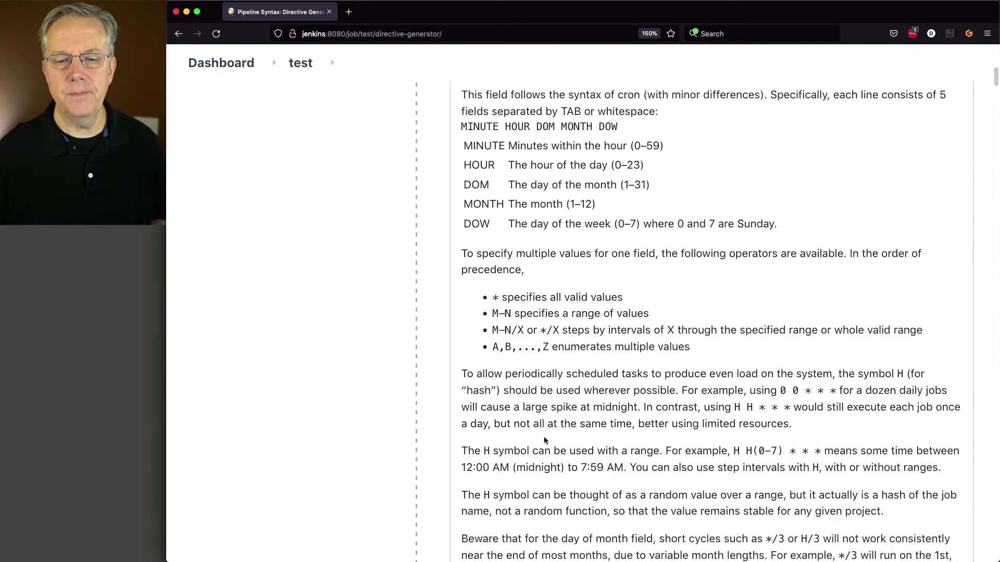
scroll(down, 3)
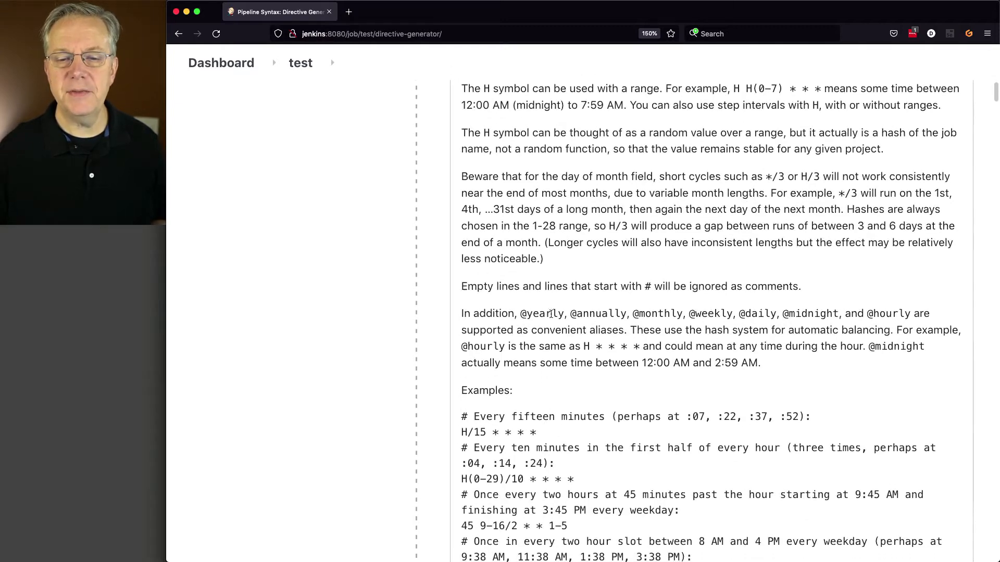
mouse_move(646, 313)
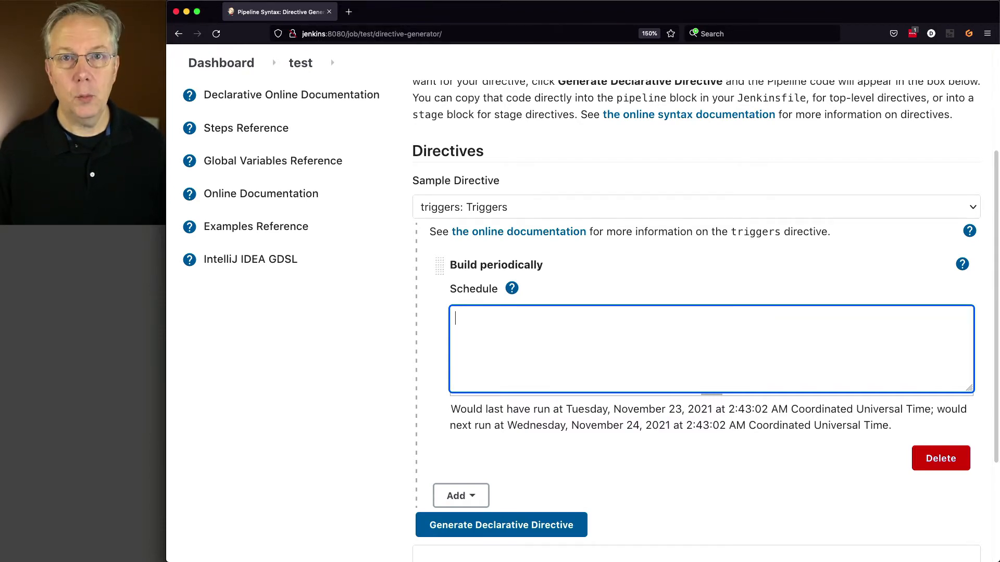
- Enter the time-zone line TZ=America/New_York as the schedule's first line
text(TZ=)
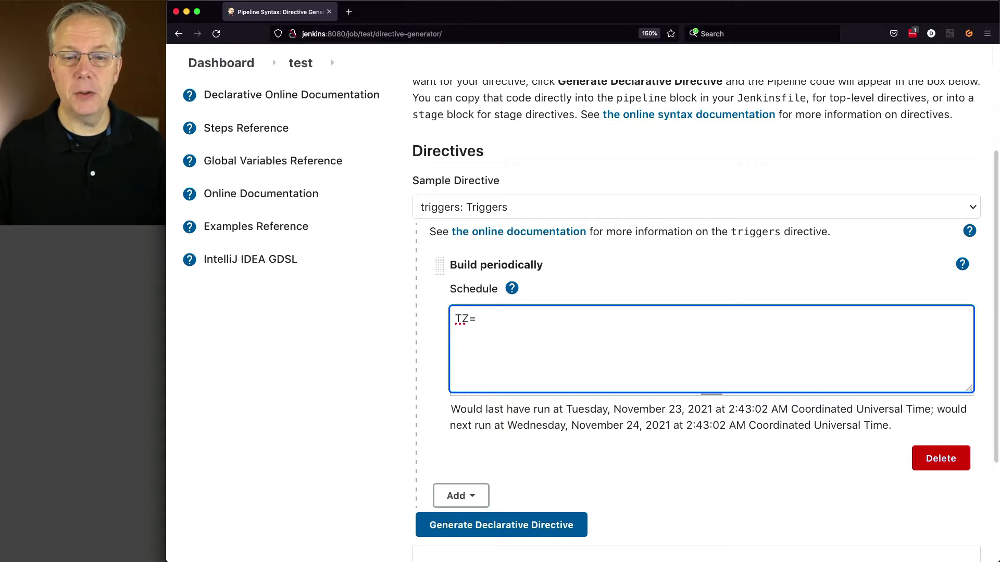
text(America)
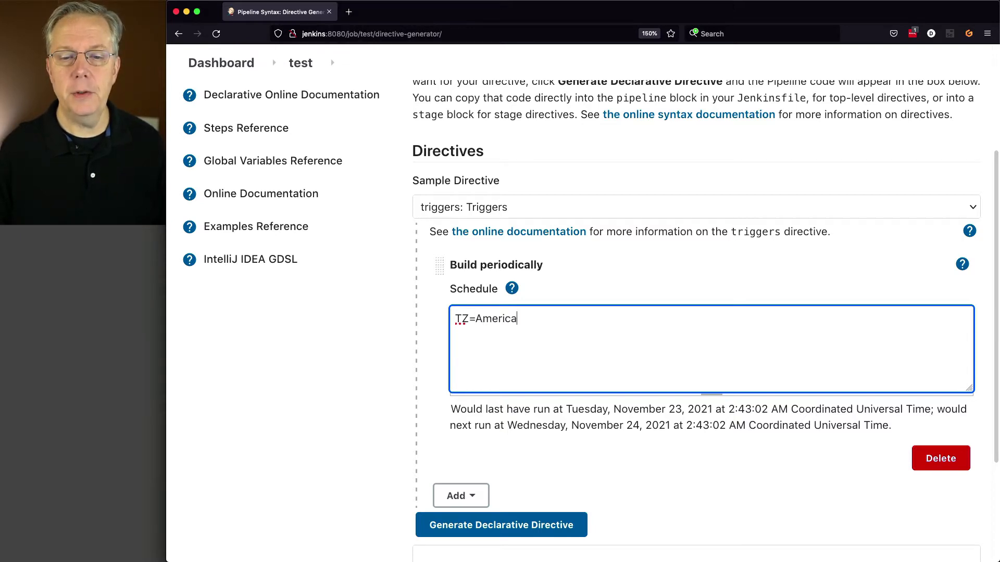
text(/New_)
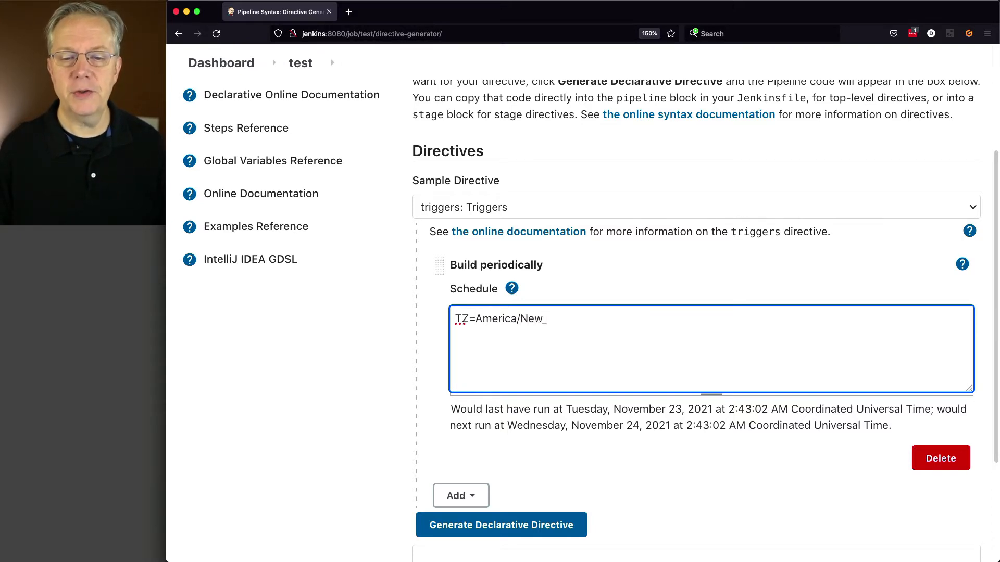
text(York)
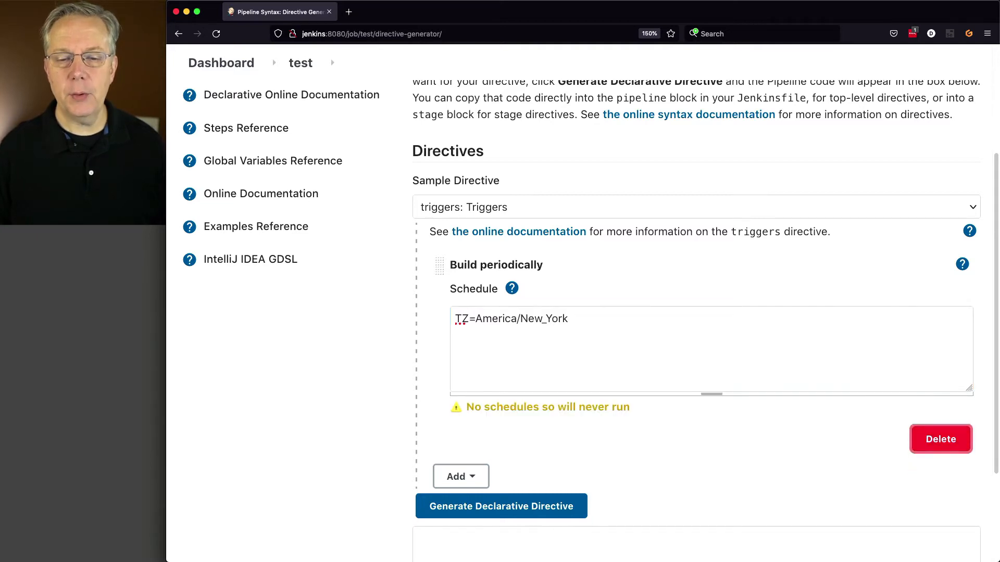
click(601, 366)
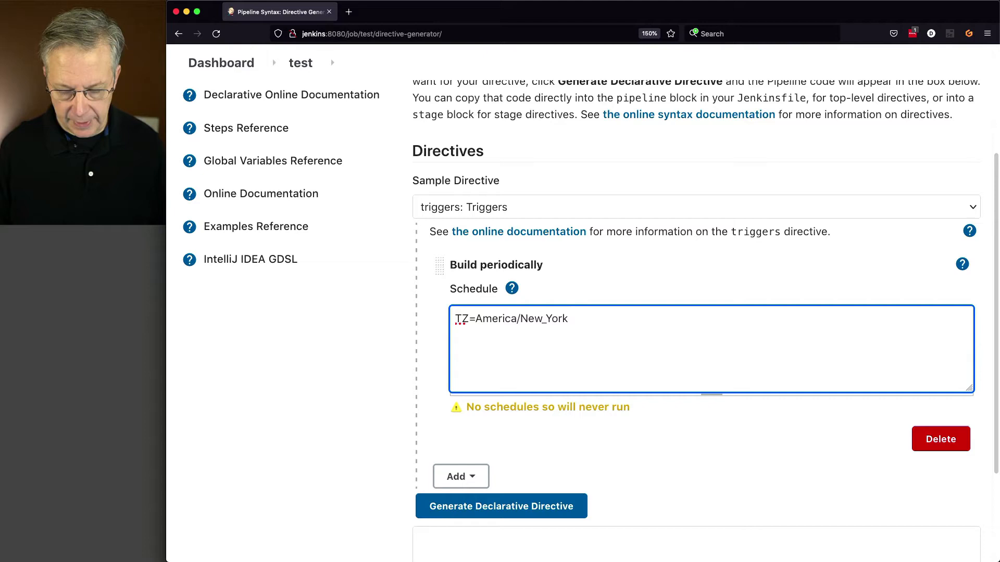
- Add a daily H 0 * * * schedule line beneath the New York time-zone line
text(h)
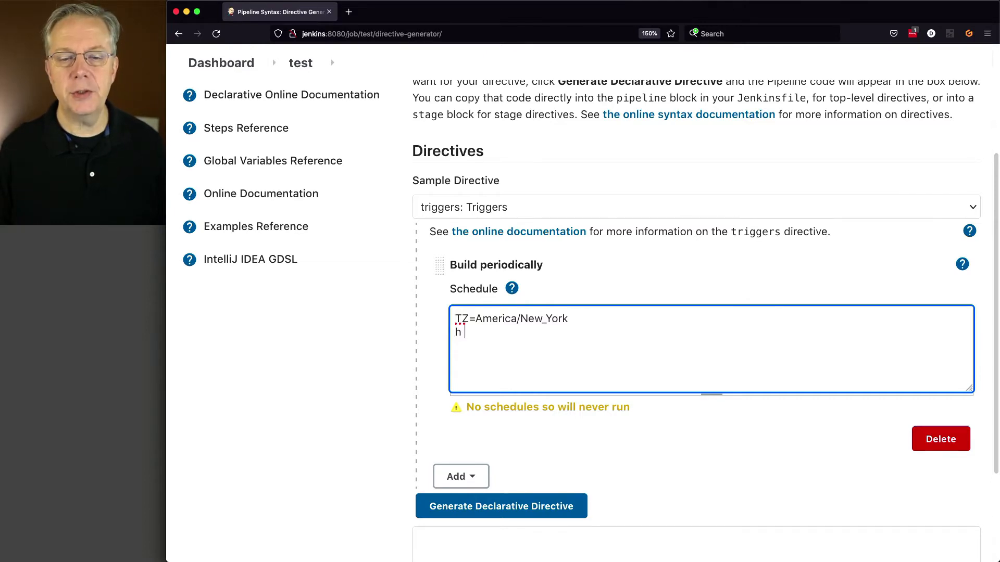
text(H 0 * * *)
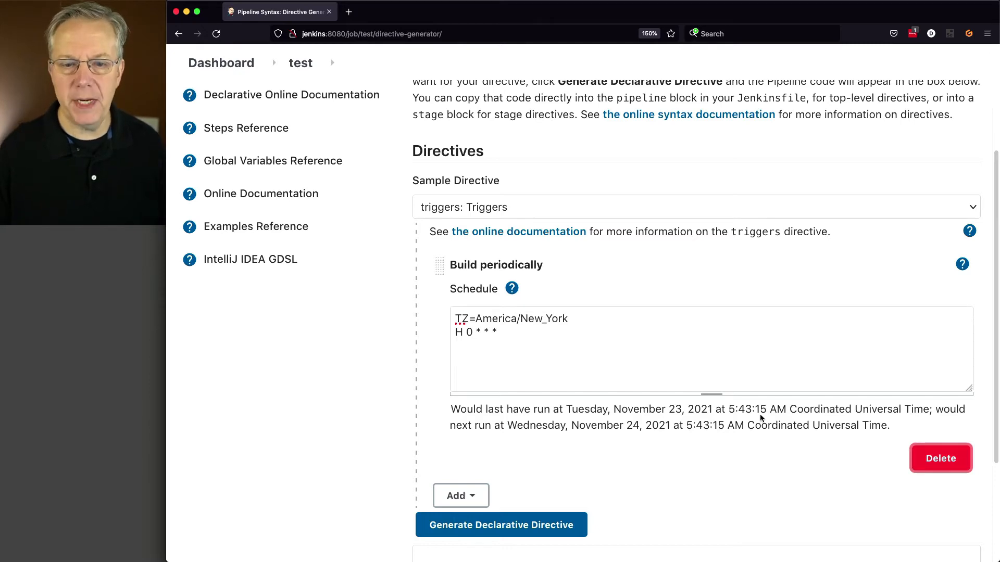
- Rewrite the schedule line as the hourly H */1 * * * expression under the time-zone line
click(534, 337)
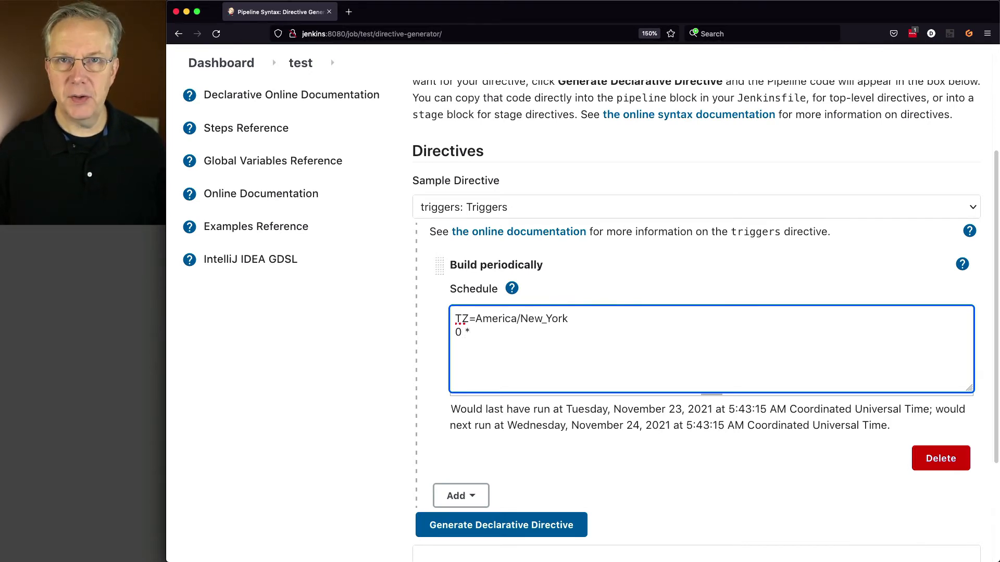
text(/1)
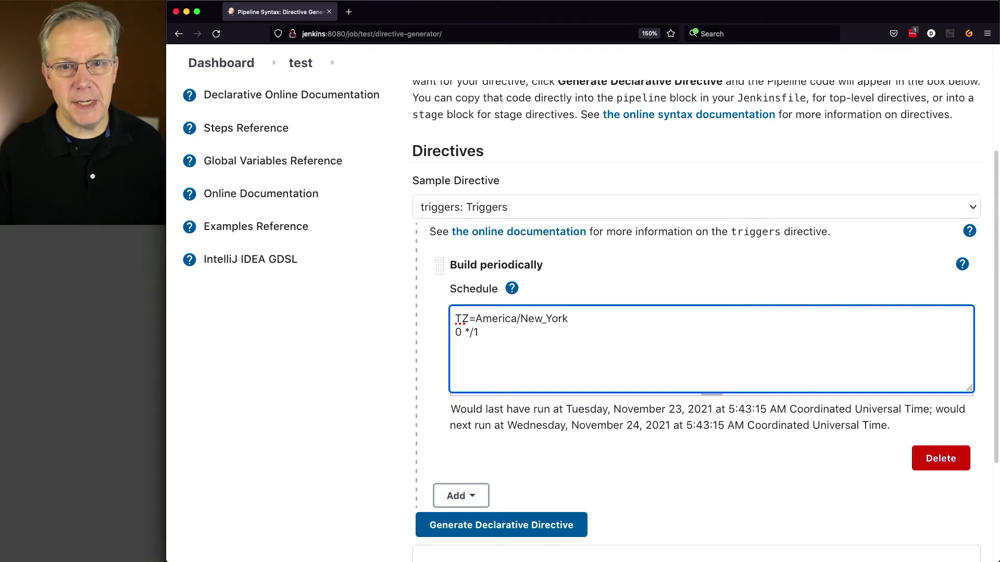
key(Backspace)
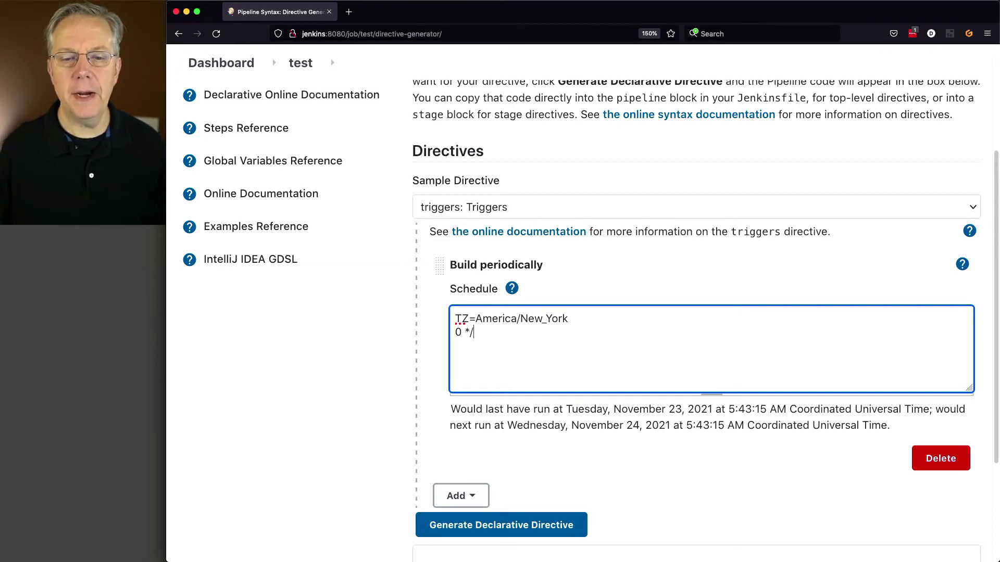
text(2)
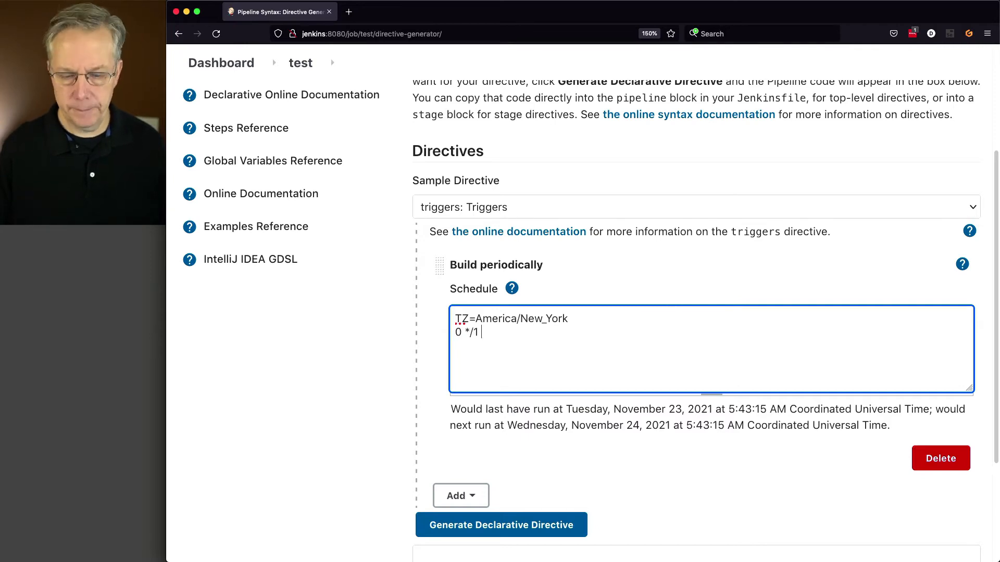
text(* * *)
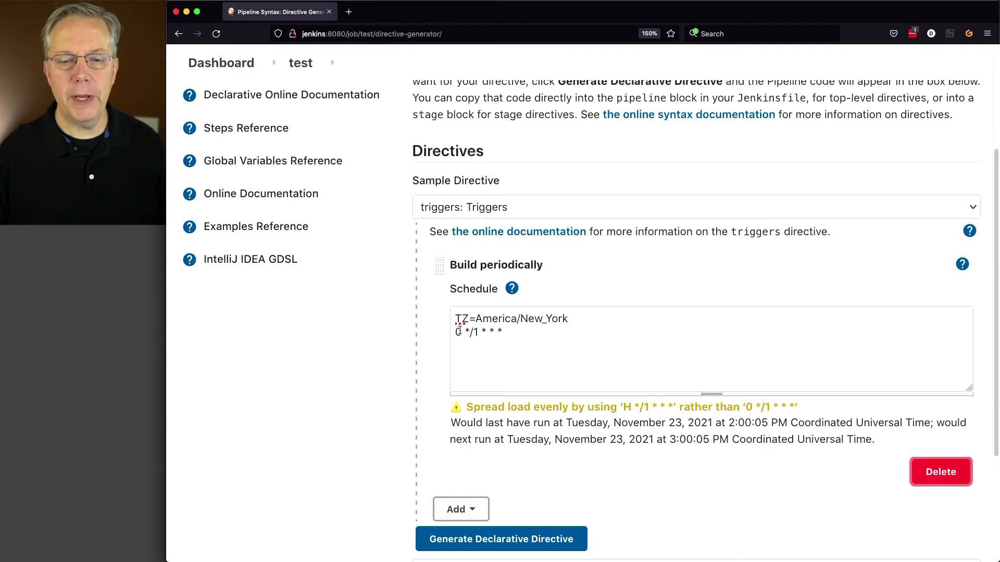
text(H)
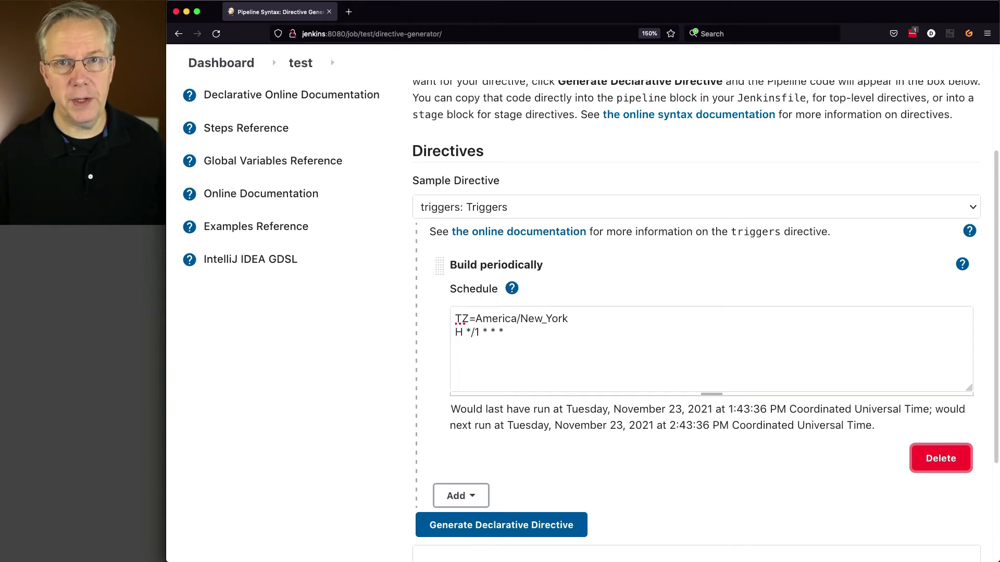
click(612, 325)
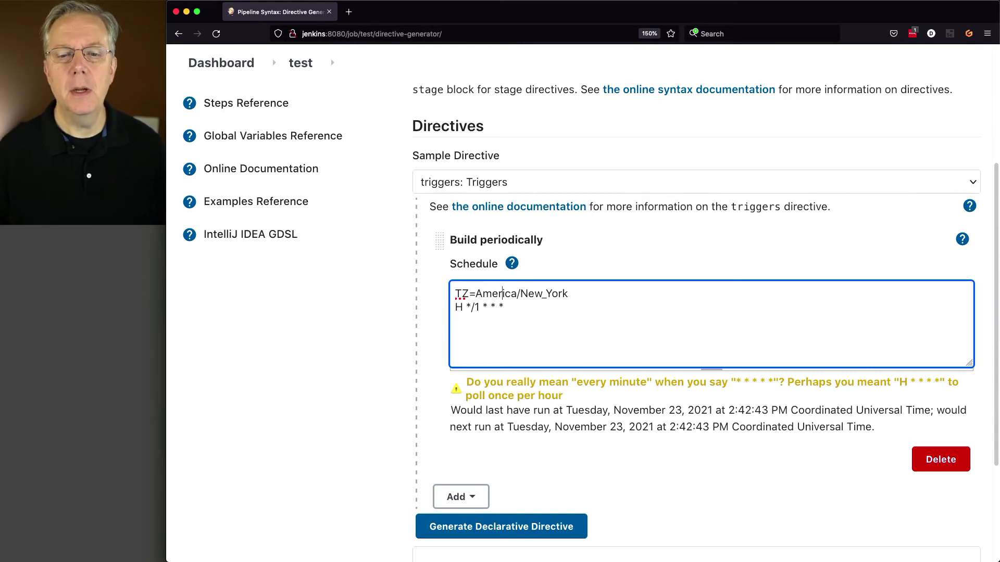
- Replace the whole schedule with the every-minute * * * * * expression
text(*)
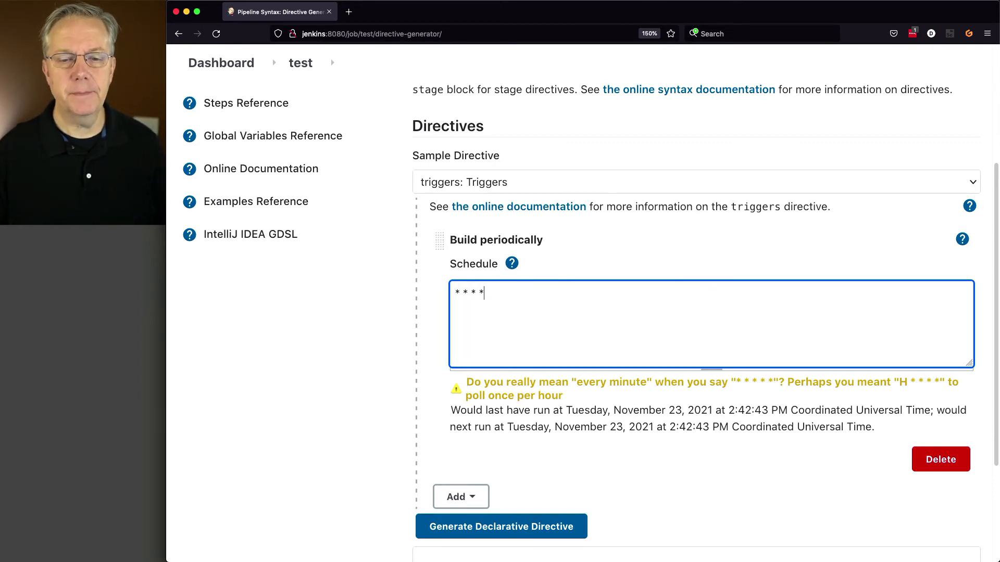
text(*)
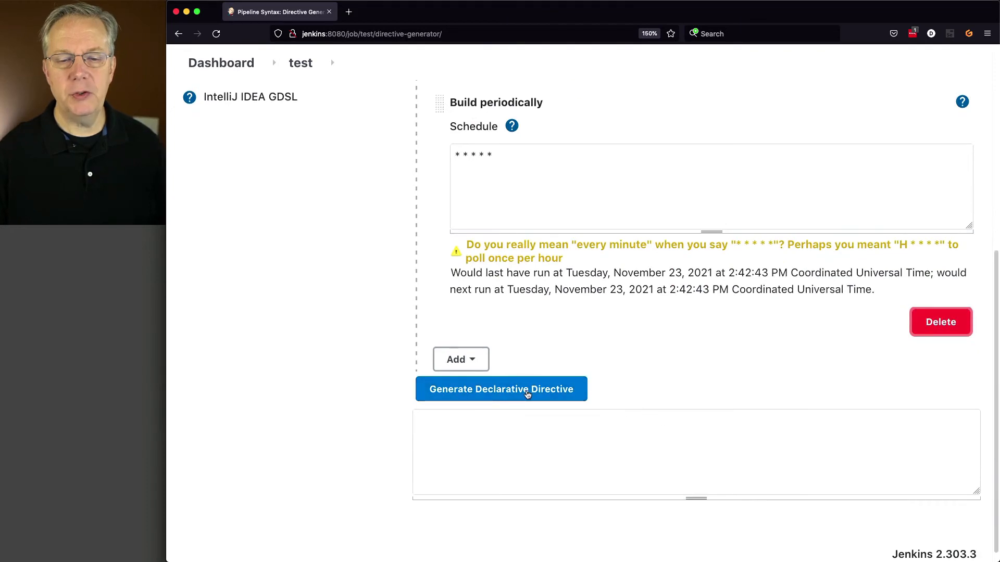
- Generate the cron '* * * * *' triggers directive and save it into the test pipeline script
click(501, 388)
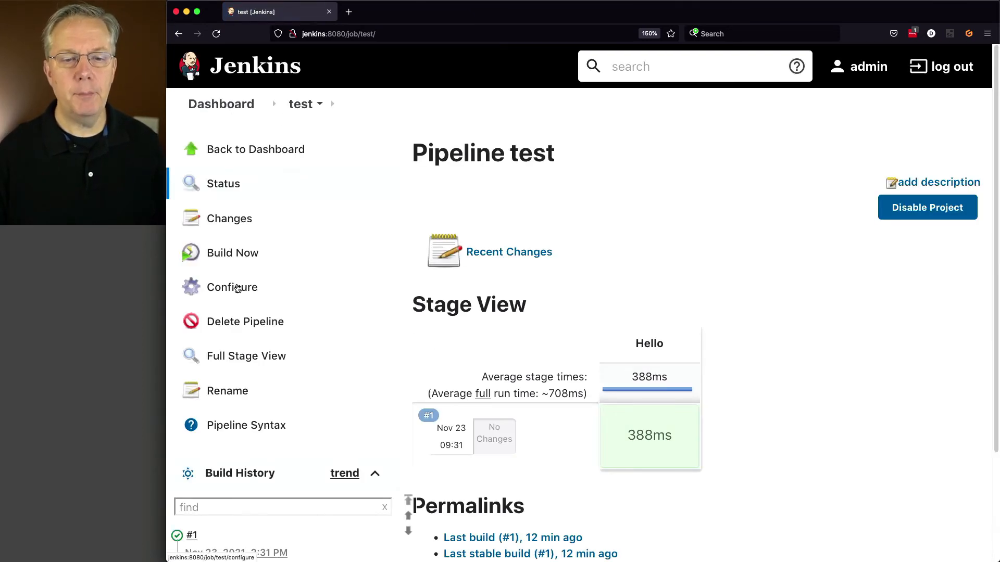
click(231, 287)
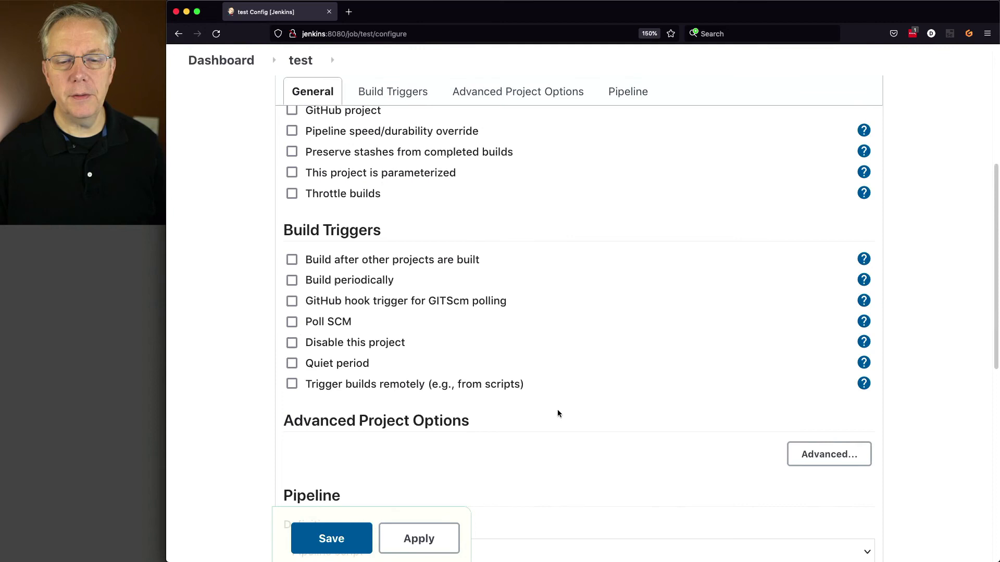
click(517, 92)
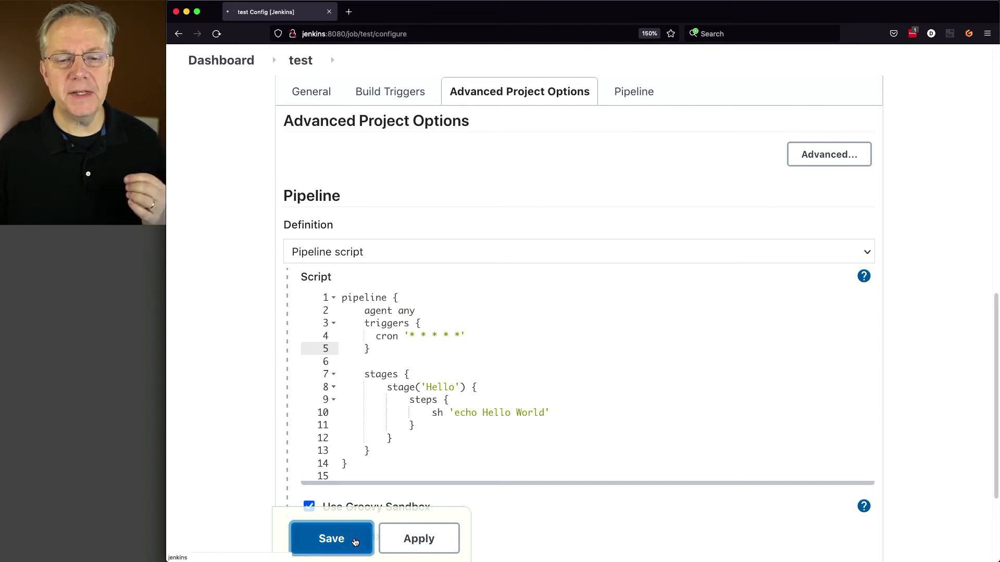
click(332, 539)
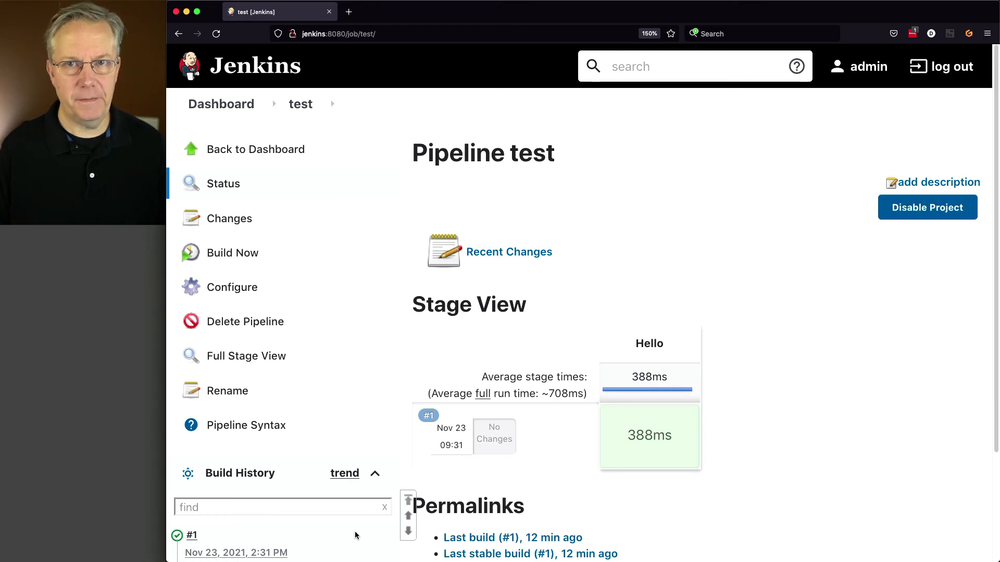
mouse_move(336, 291)
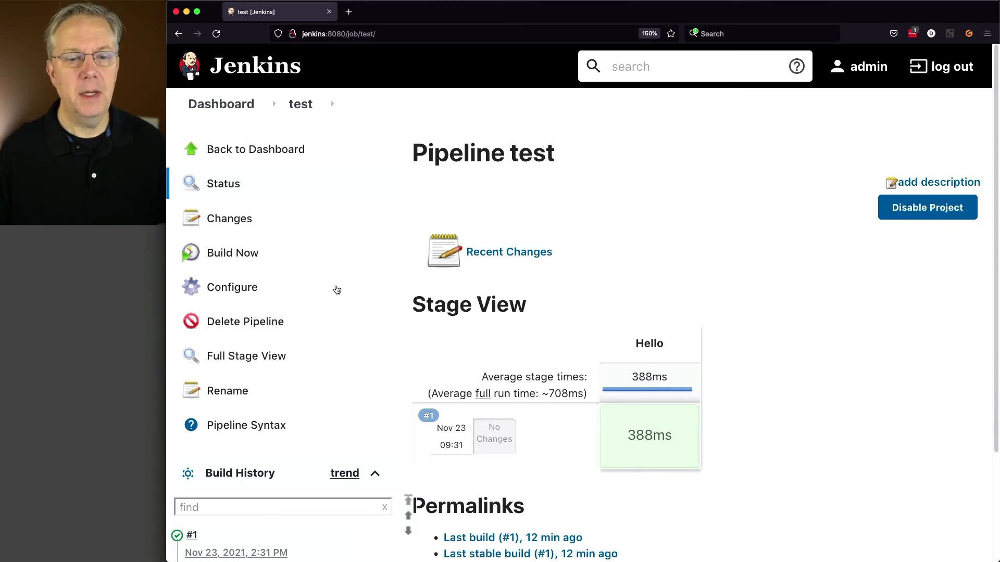
click(231, 288)
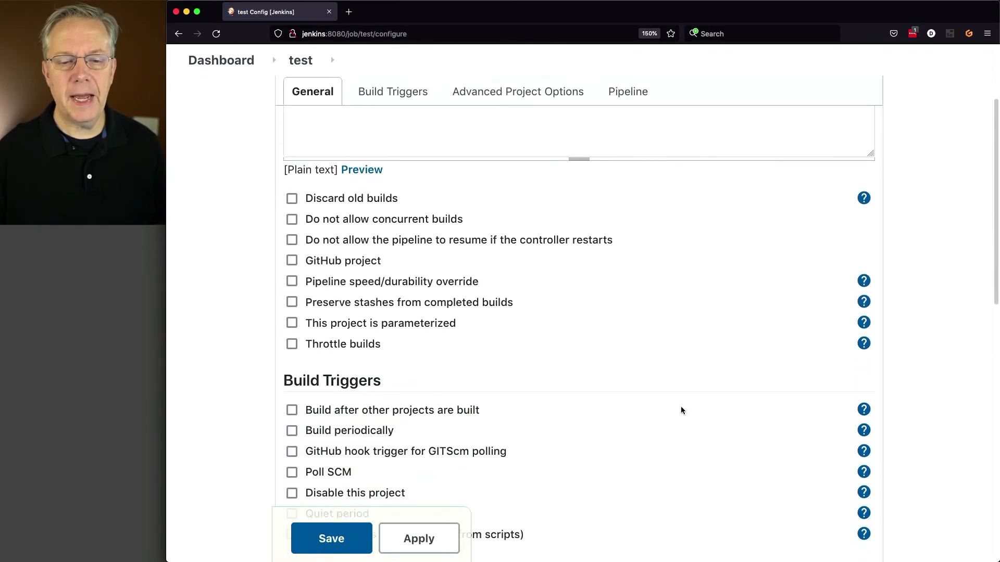
scroll(down, 3)
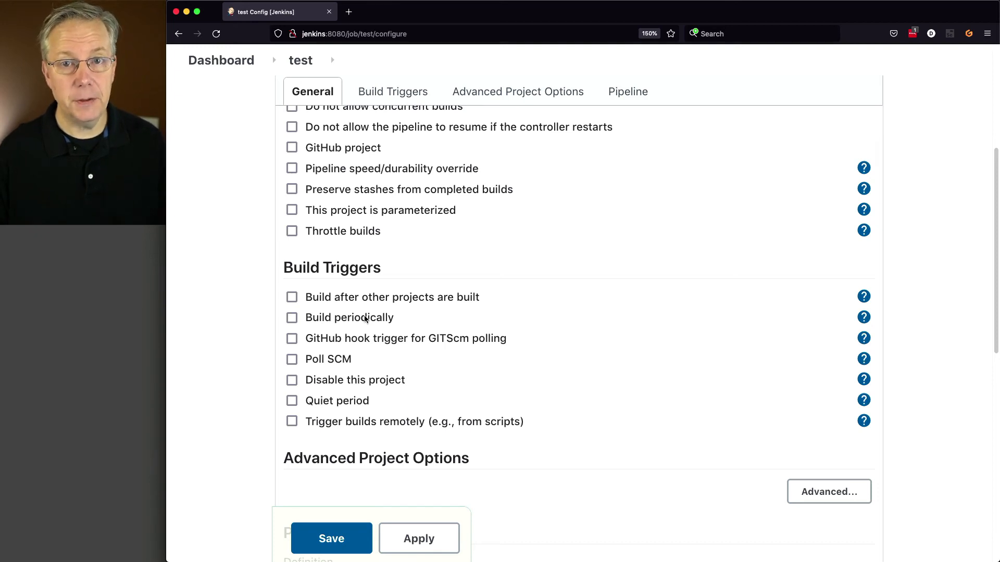
click(331, 539)
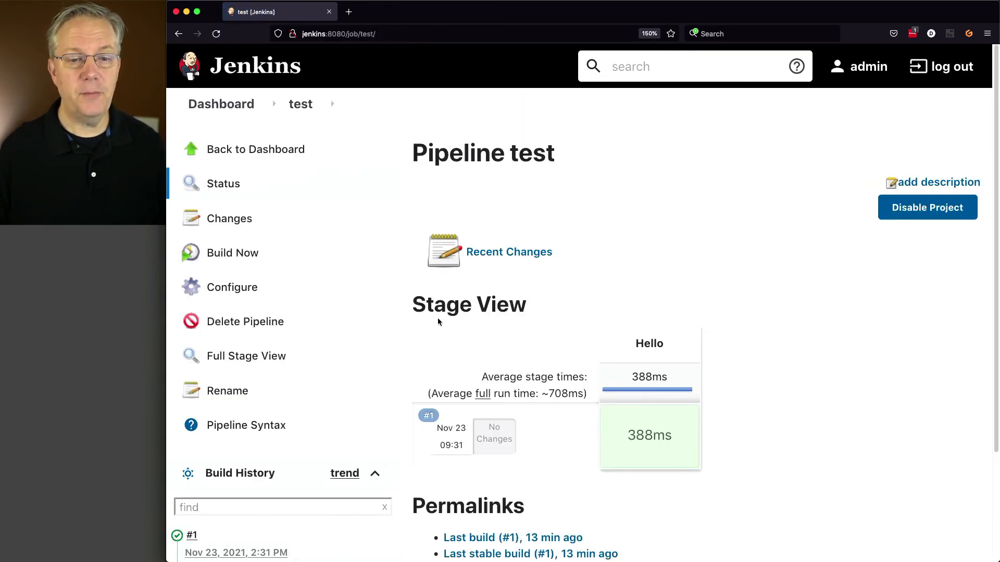
mouse_move(240, 258)
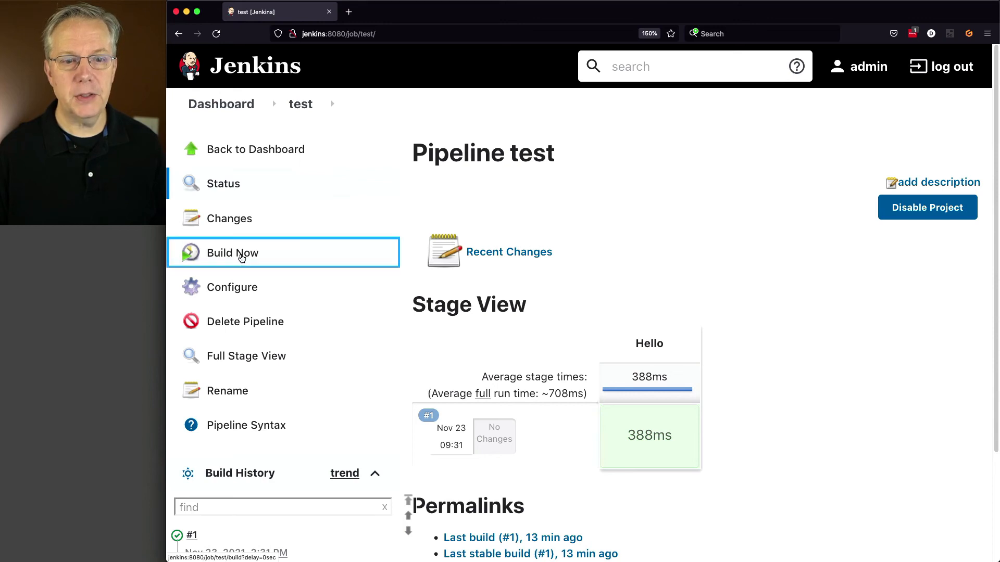
- Run Build Now on test, then confirm Build periodically is ticked with '* * * * *'
click(232, 252)
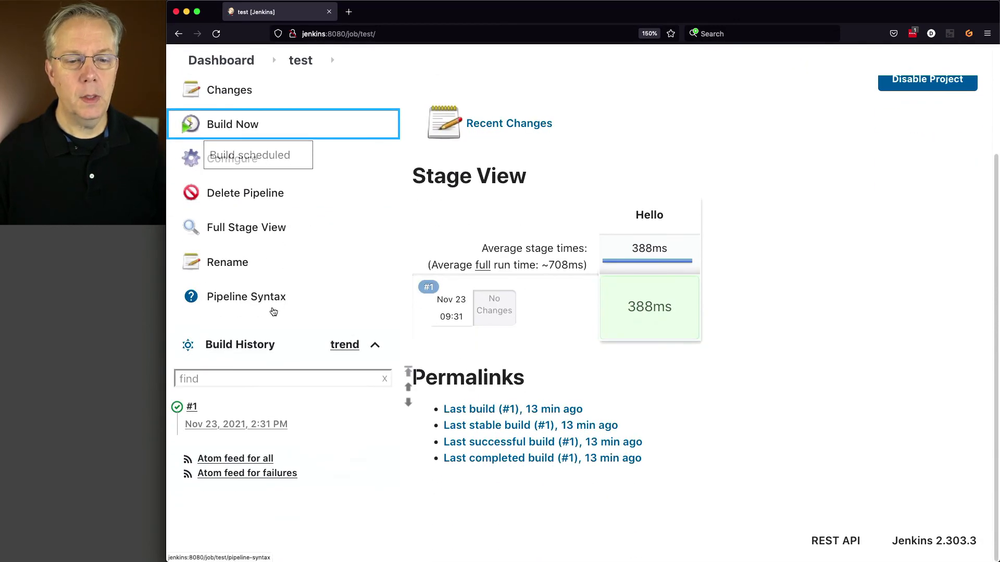
click(234, 124)
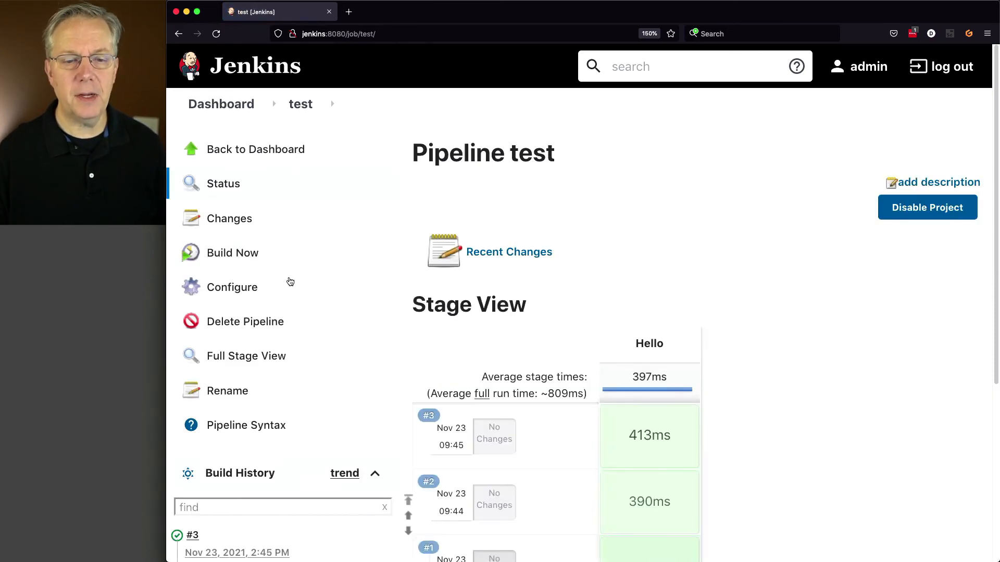
click(232, 287)
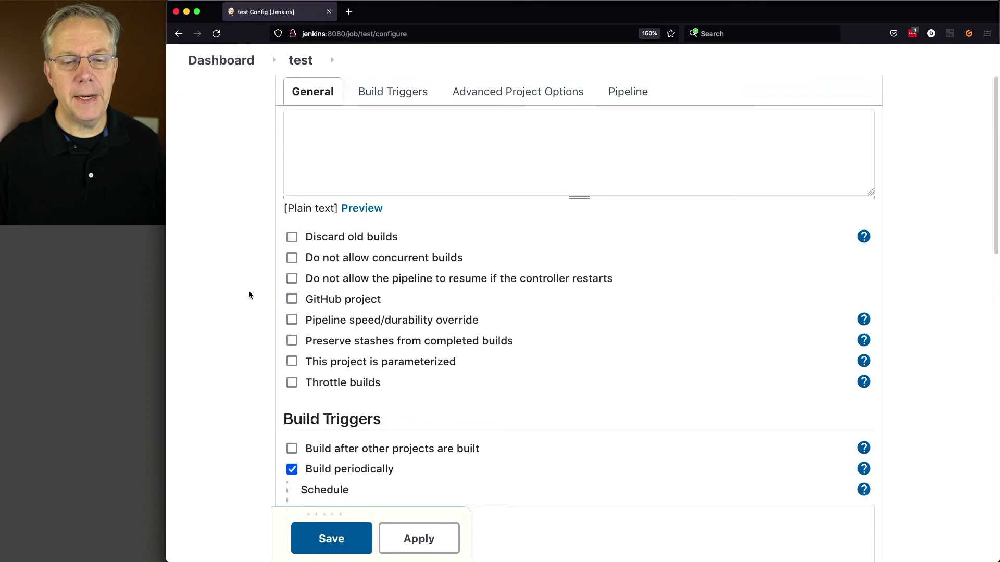
scroll(down, 3)
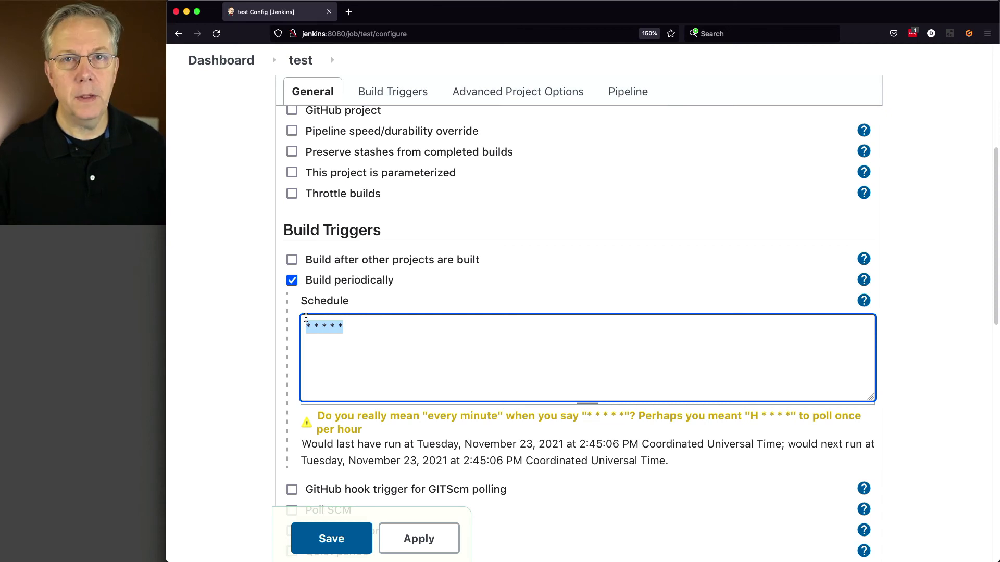
click(331, 539)
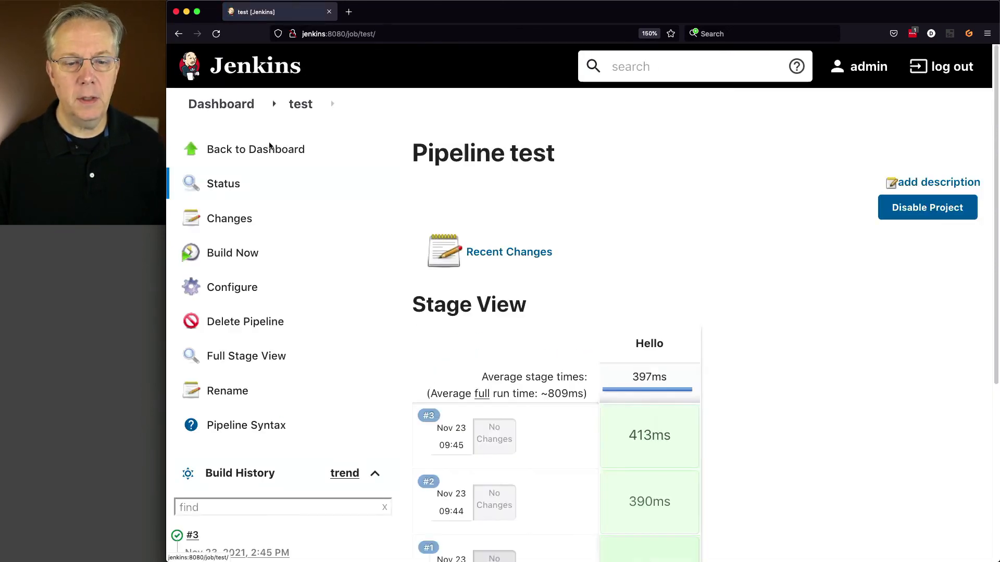
- Show build #3's console output from Build History: started by timer, finished SUCCESS
scroll(down, 3)
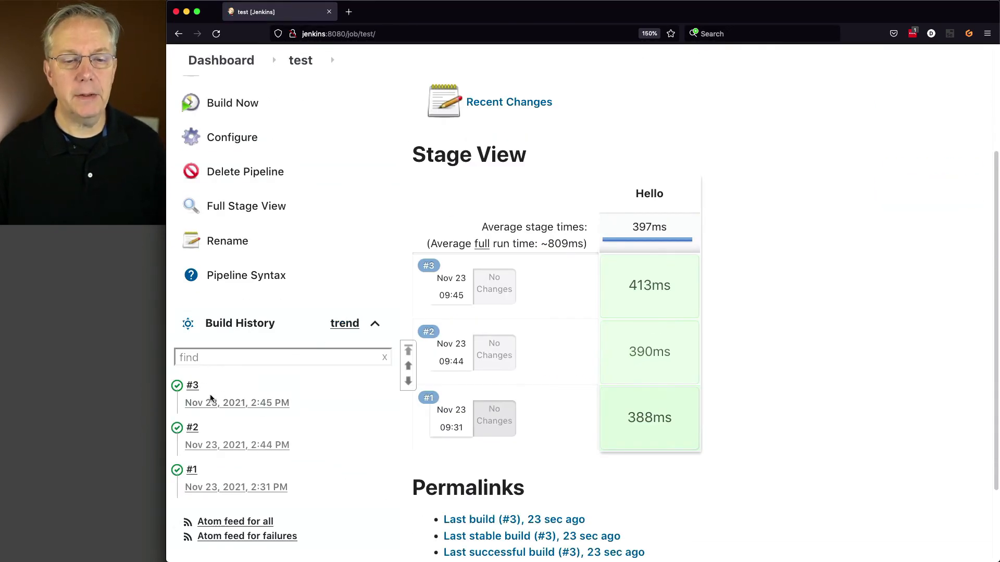
click(191, 386)
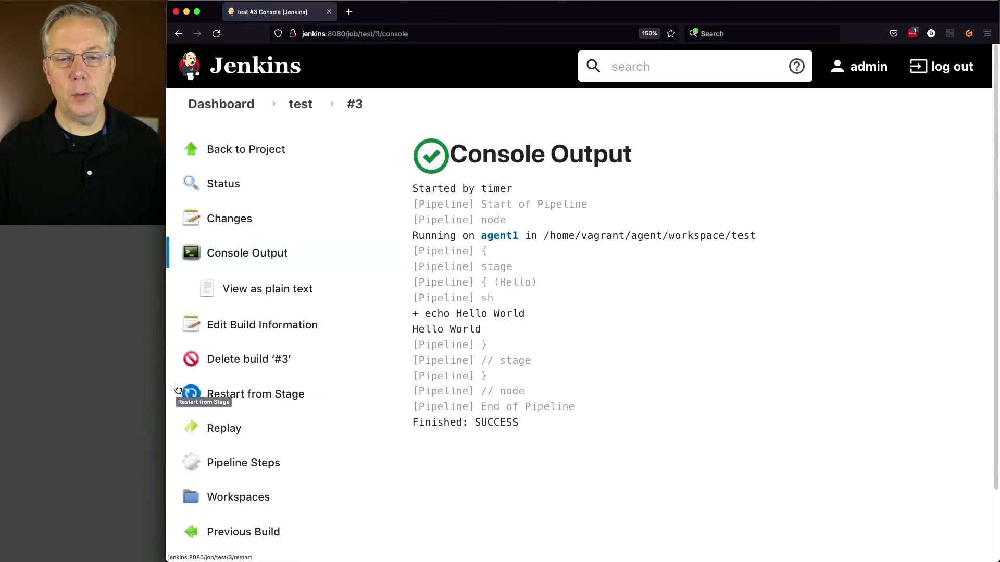
mouse_move(458, 230)
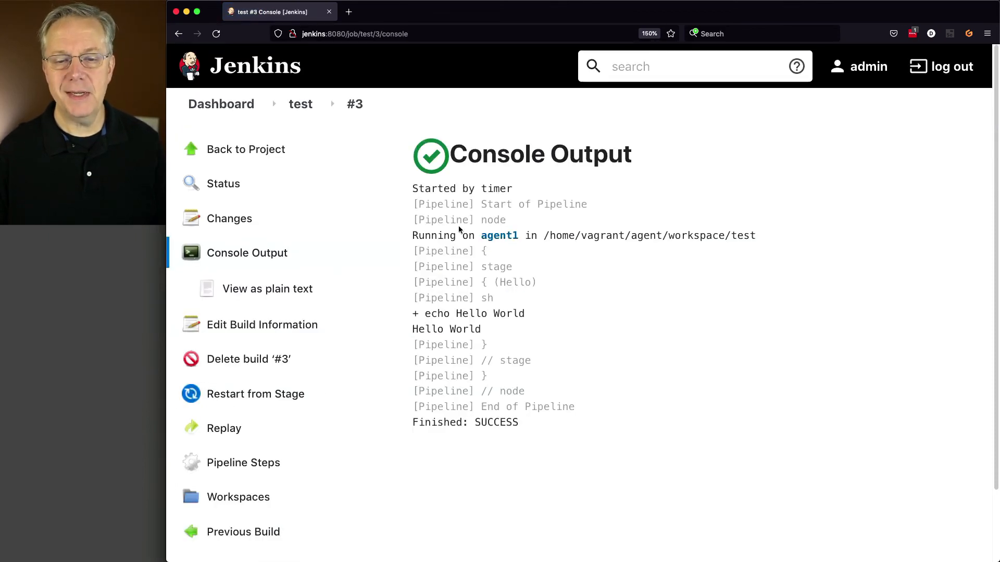